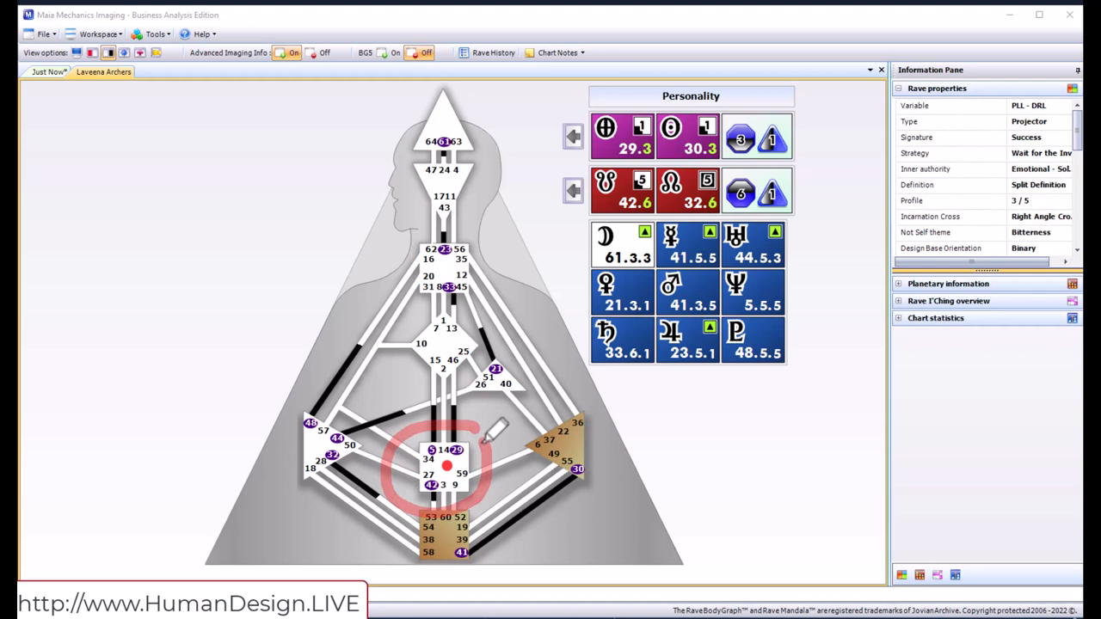
mouse_move(477, 439)
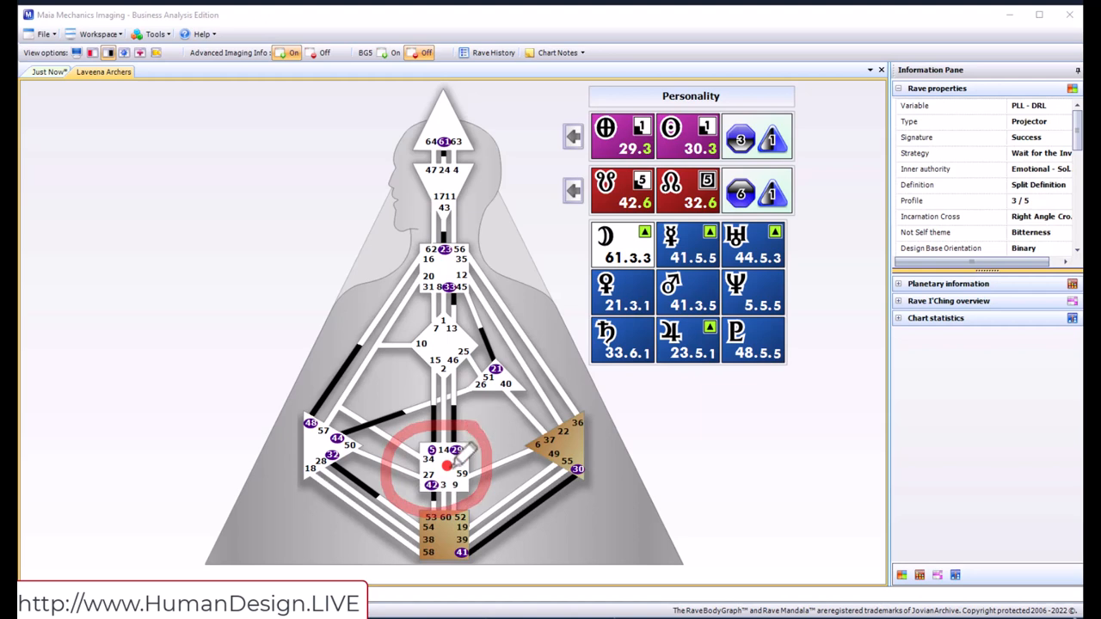
mouse_move(448, 464)
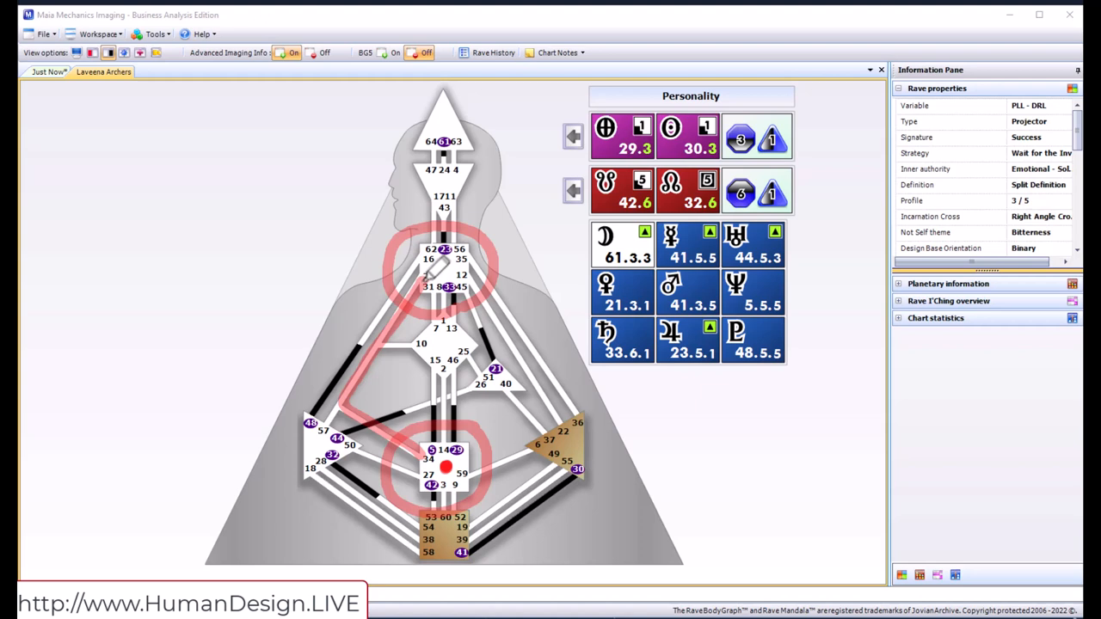
mouse_move(516, 482)
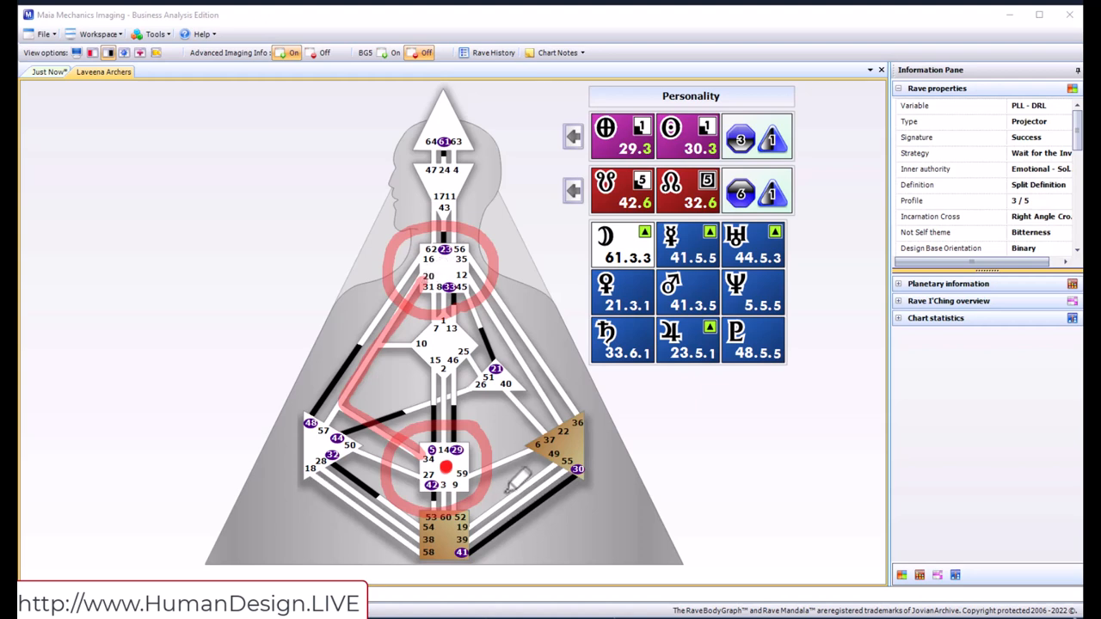
mouse_move(619, 430)
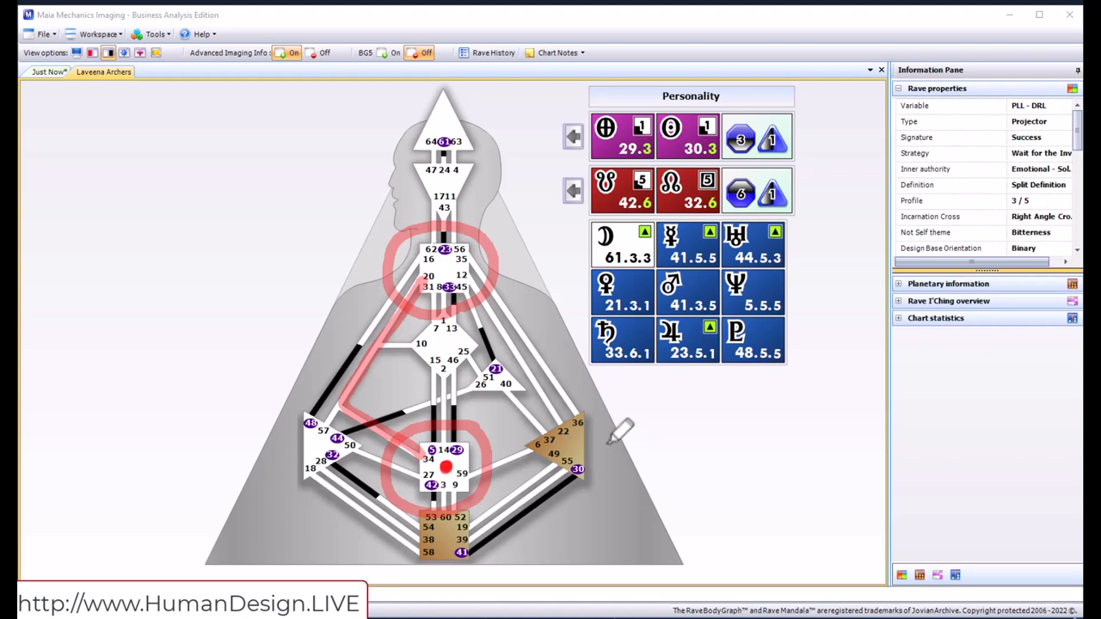
mouse_move(619, 430)
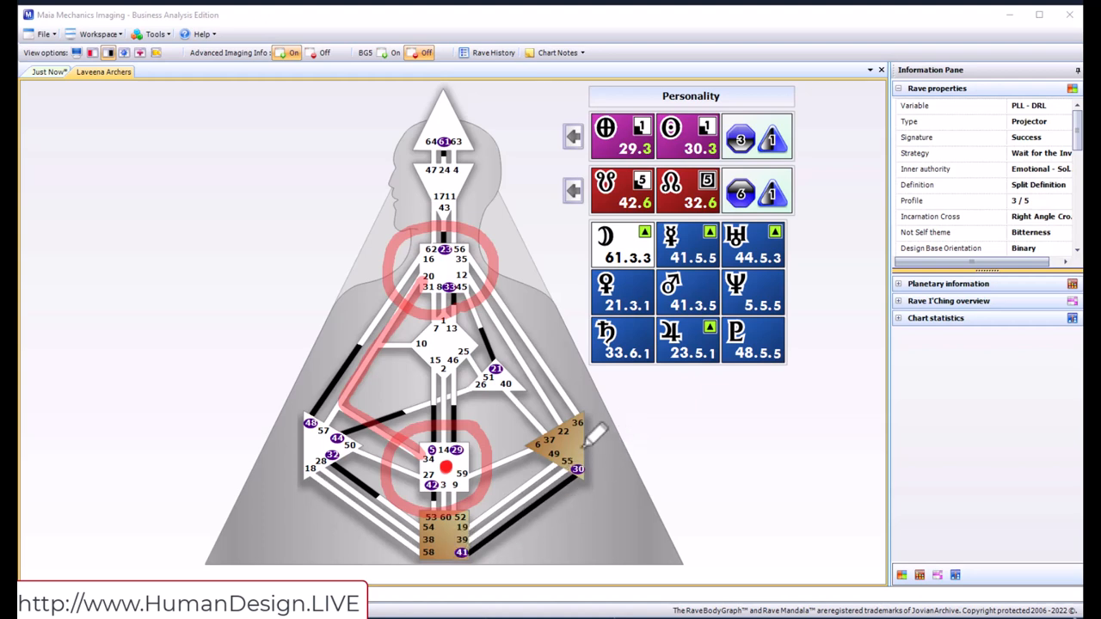
mouse_move(800, 379)
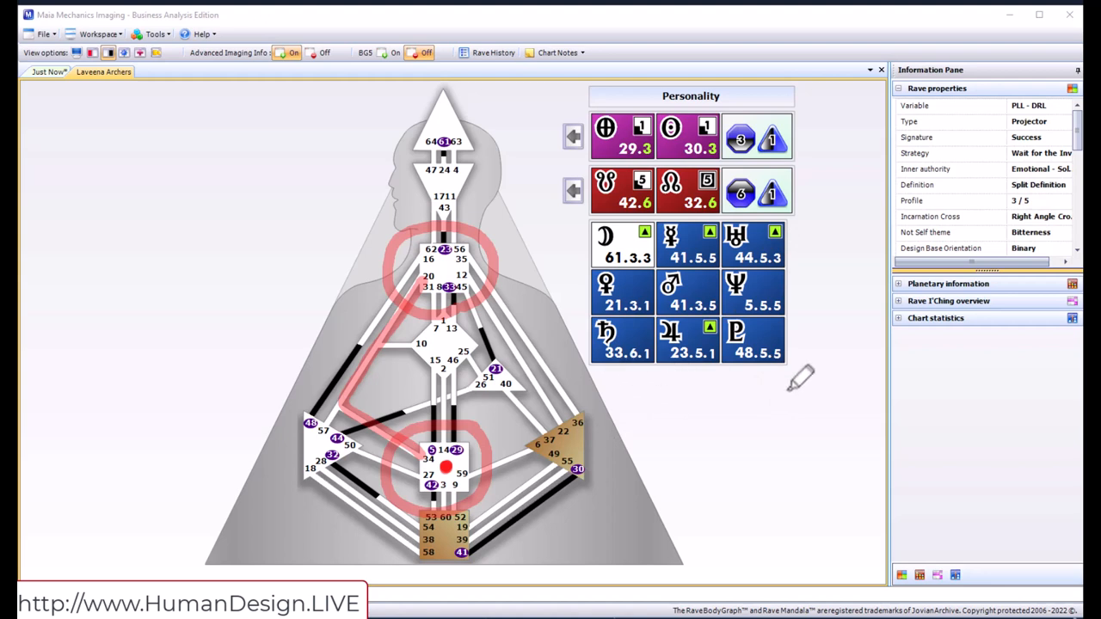
mouse_move(845, 297)
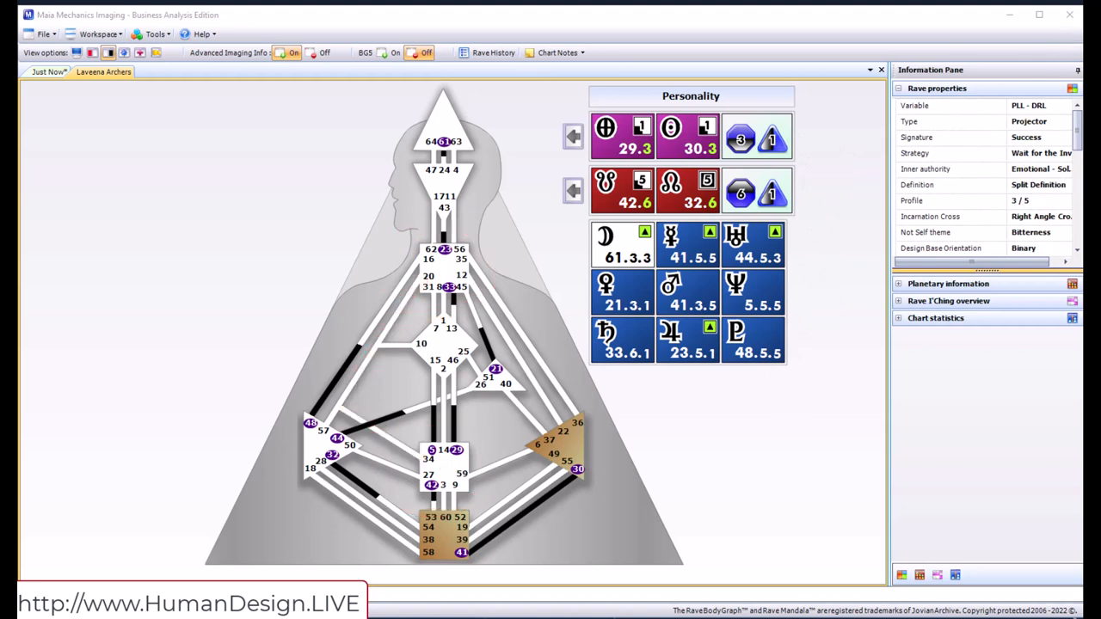
click(573, 135)
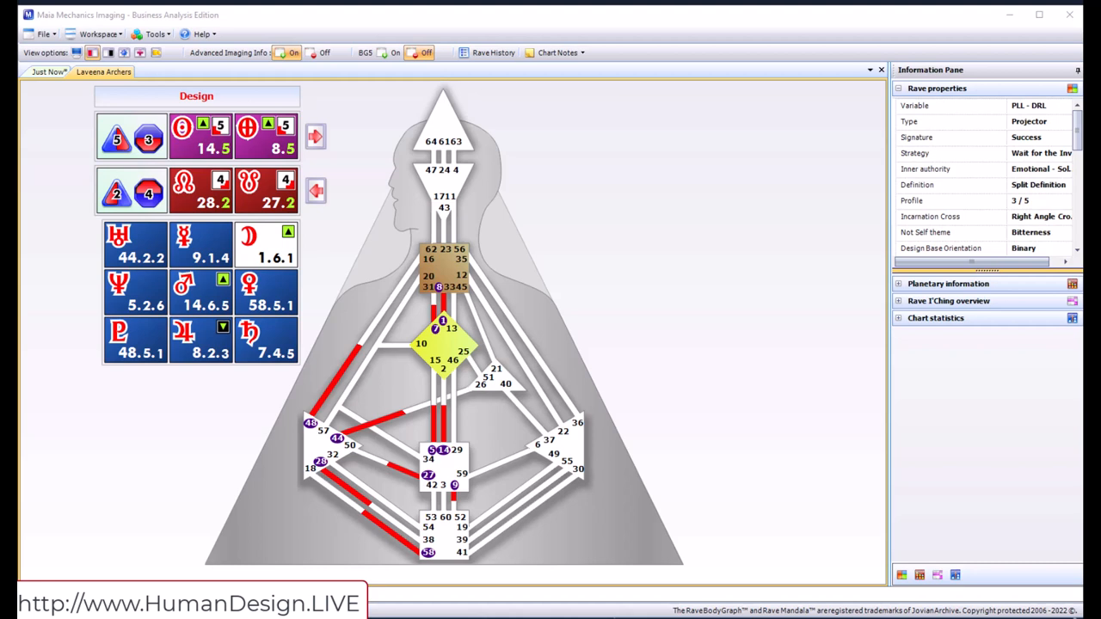
mouse_move(529, 193)
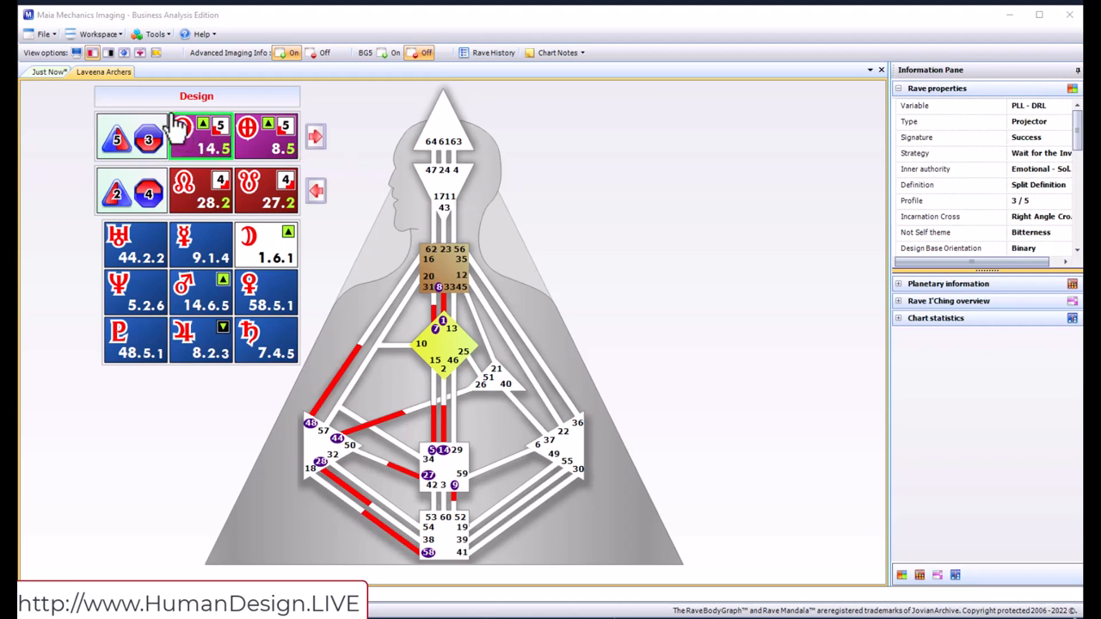
click(107, 52)
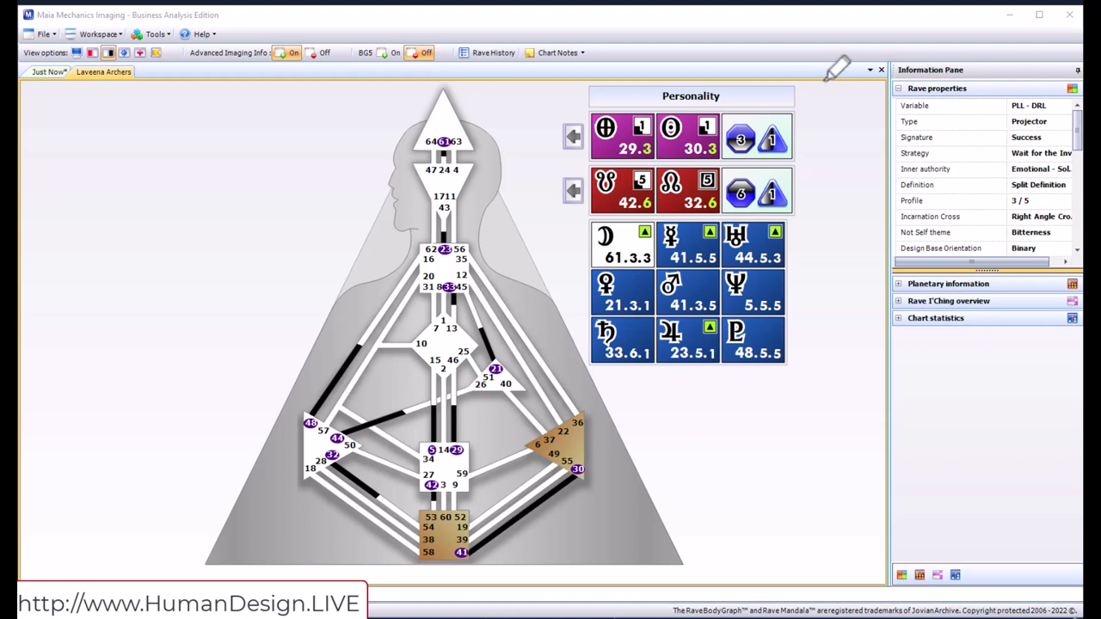
Draw a red curve by the Personality planets, a solar plexus arrow, and a long stroke
drag(794, 76, 782, 409)
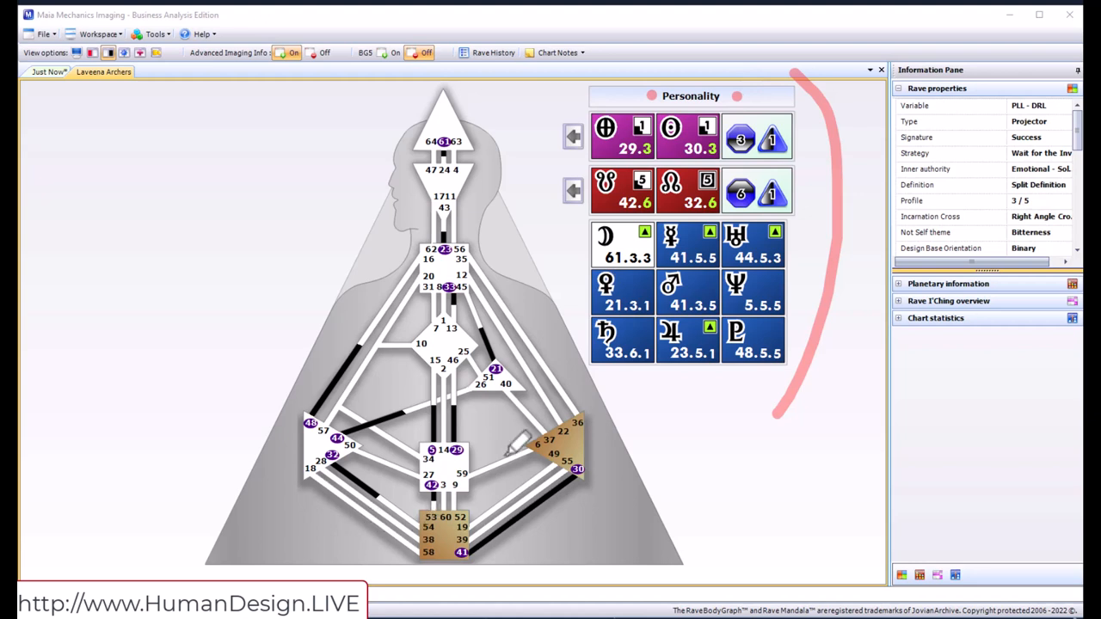
mouse_move(509, 110)
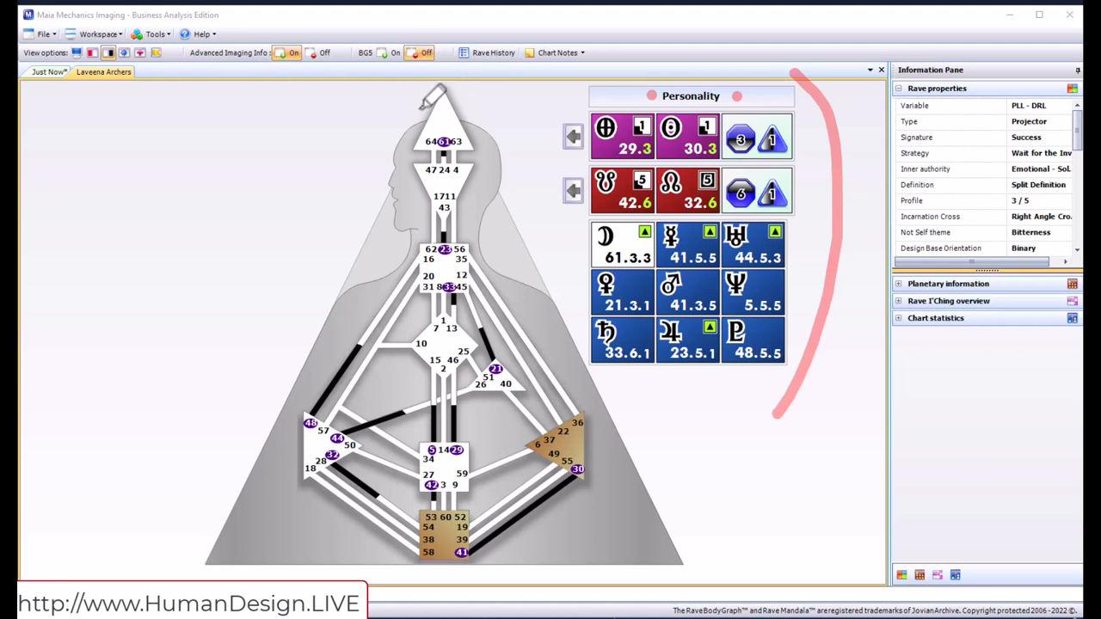
mouse_move(615, 448)
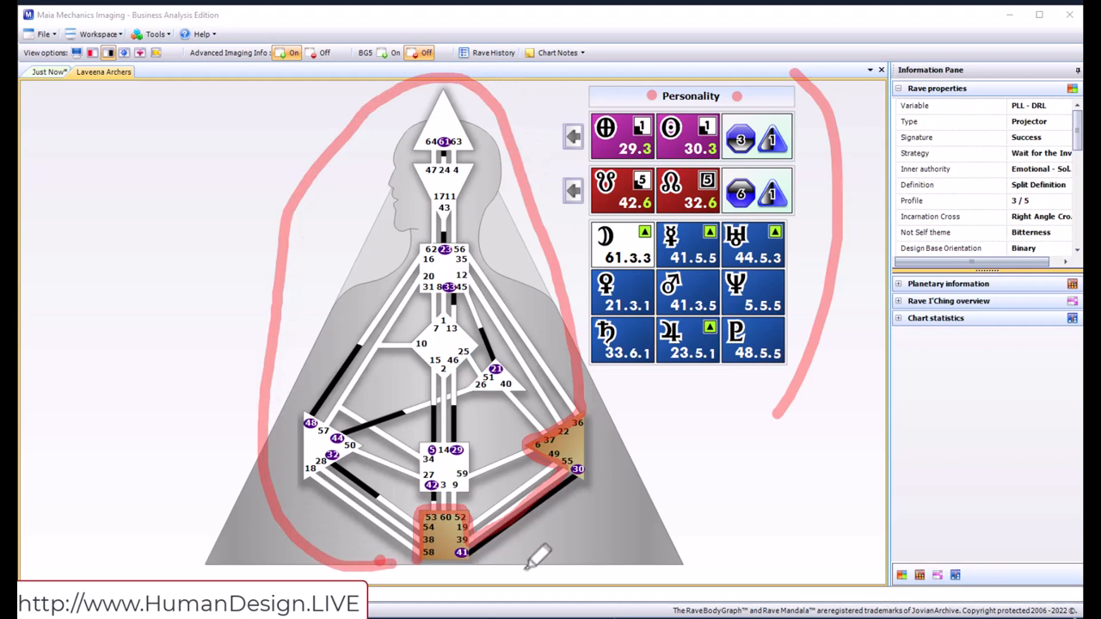
drag(538, 559, 697, 563)
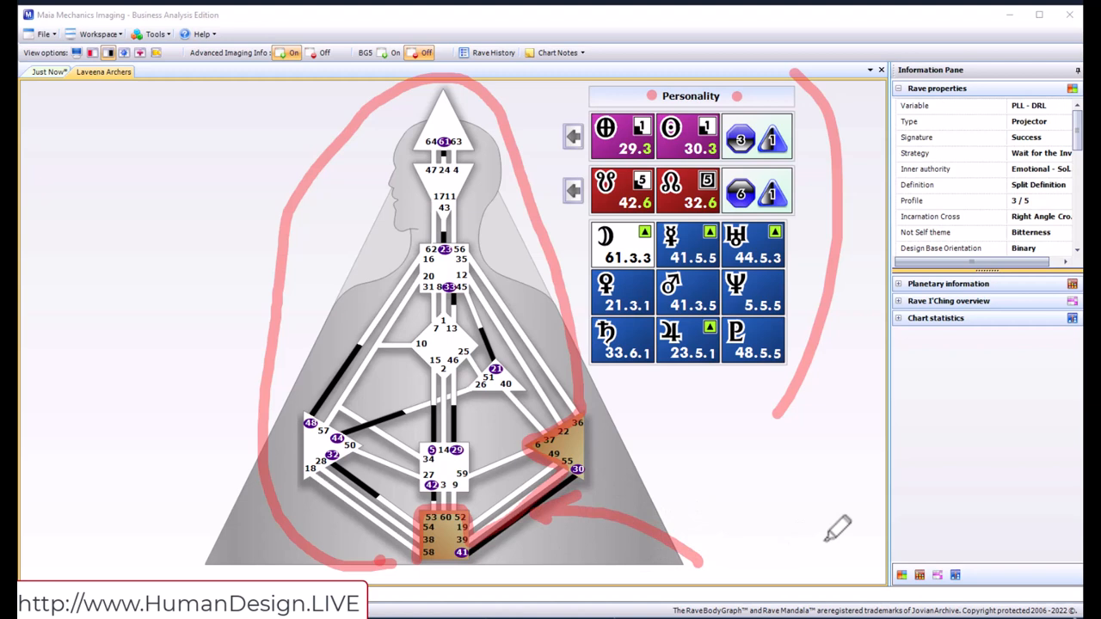
mouse_move(819, 532)
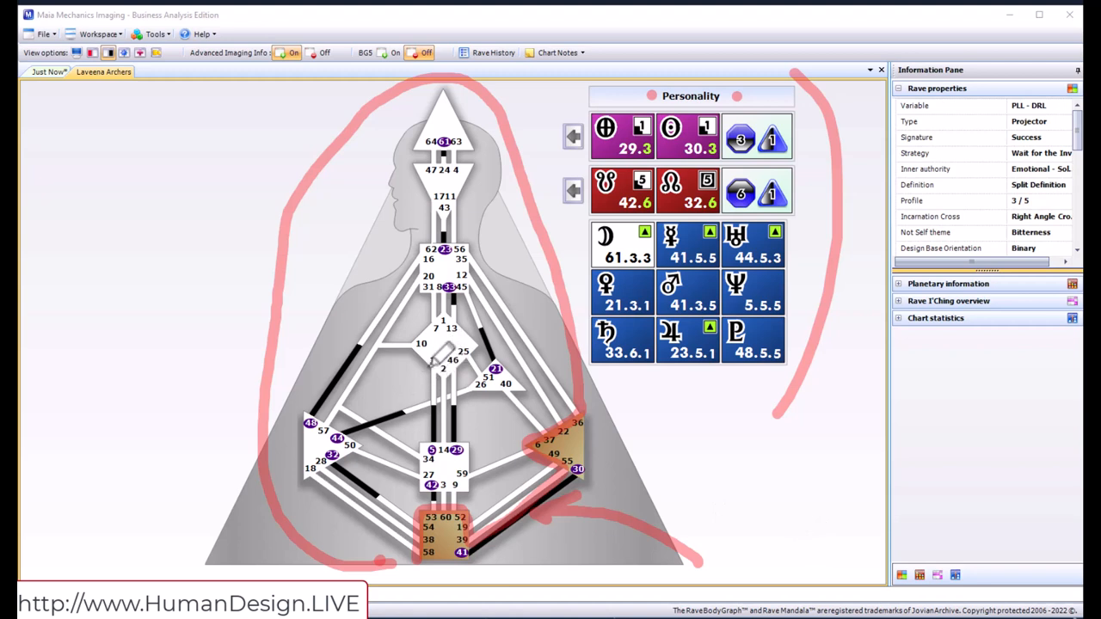
drag(461, 82, 211, 291)
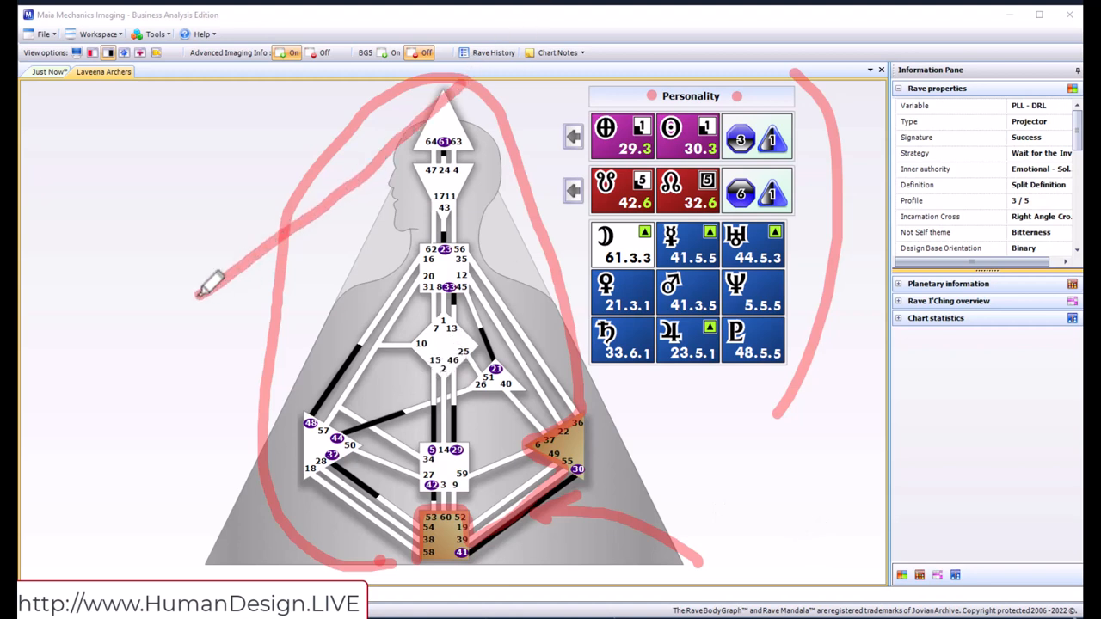
Extend the long red stroke down to a point at the chart's left edge
drag(215, 283, 185, 387)
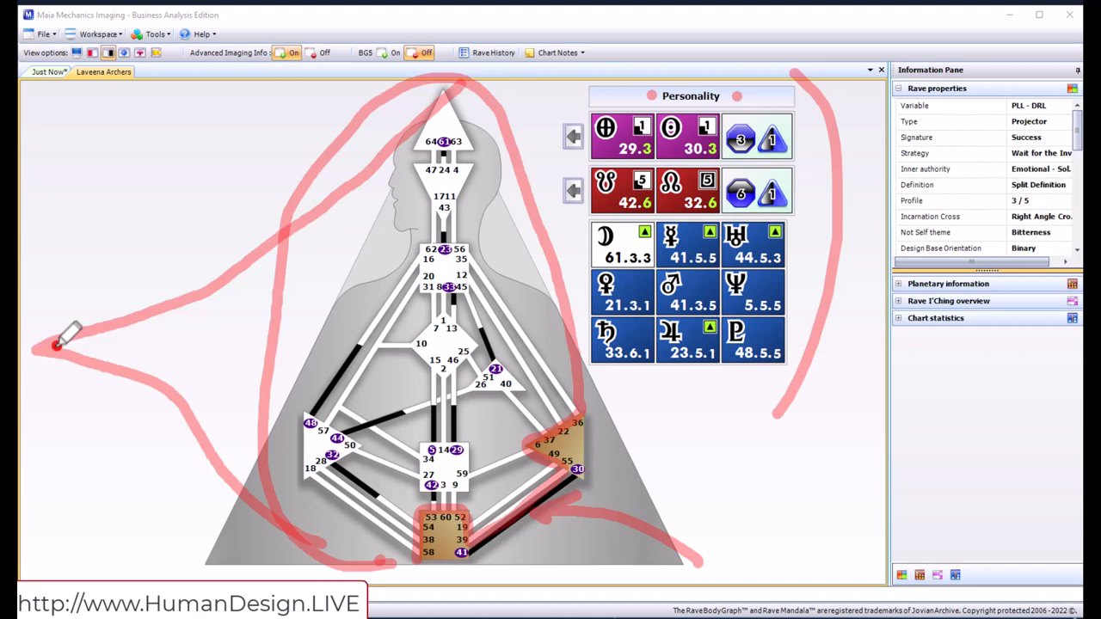
mouse_move(133, 340)
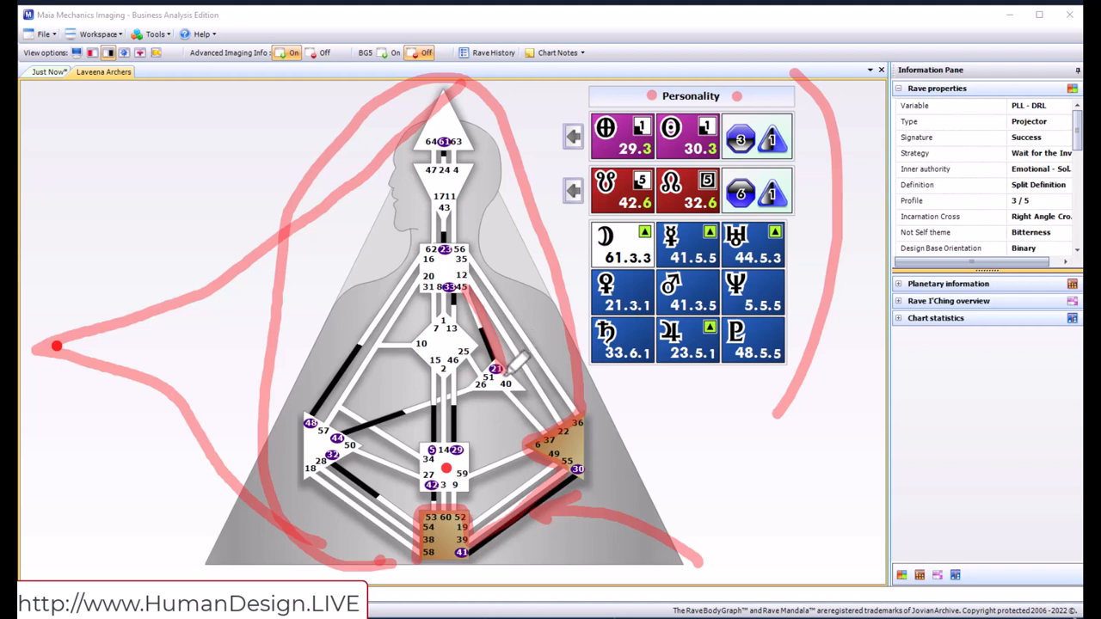
mouse_move(572, 523)
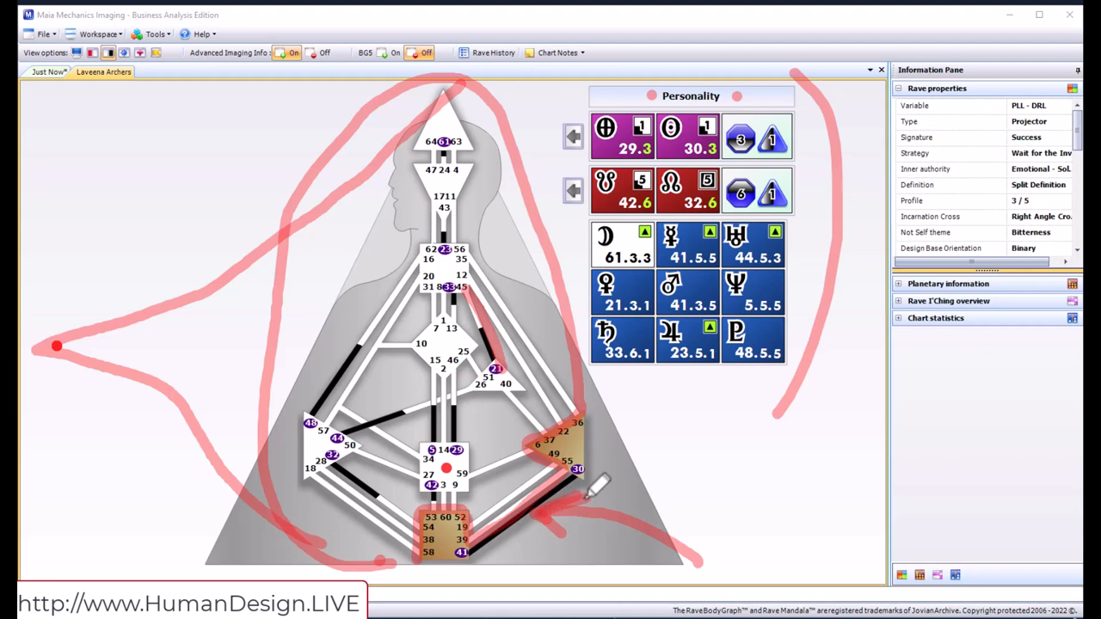
mouse_move(720, 525)
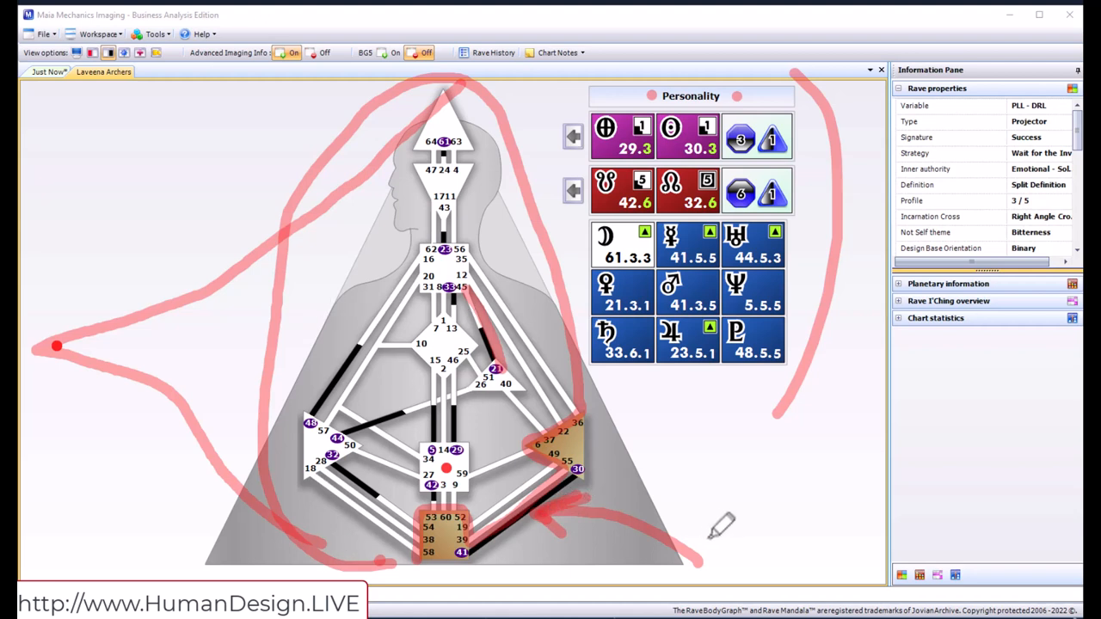
mouse_move(658, 559)
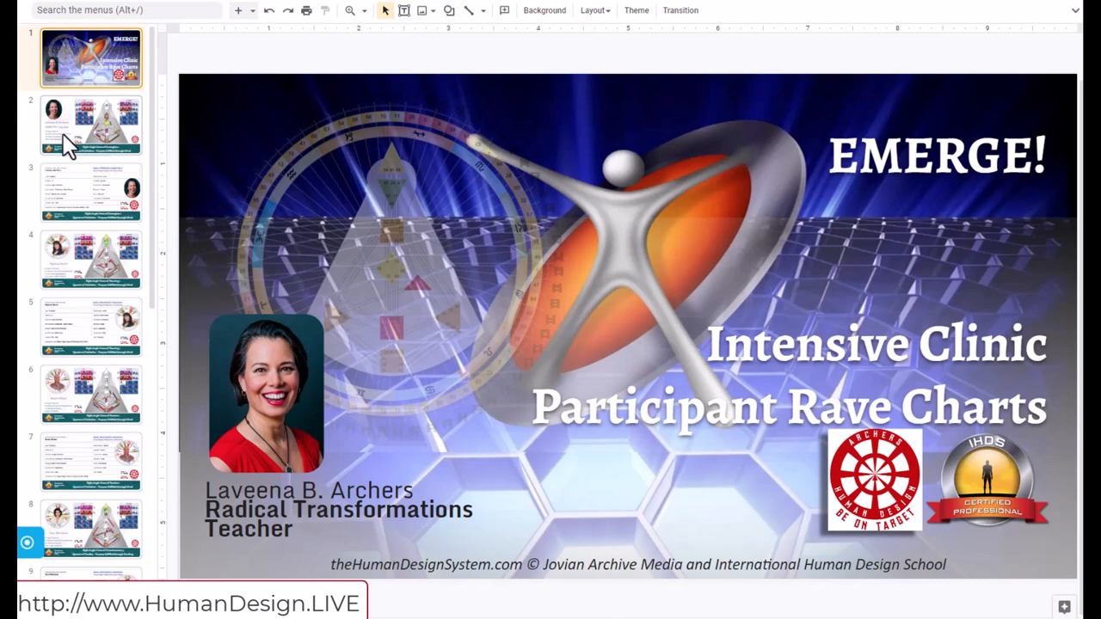
Go to slide 2's bodygraph chart and draw a red mark beside the Design column
click(90, 125)
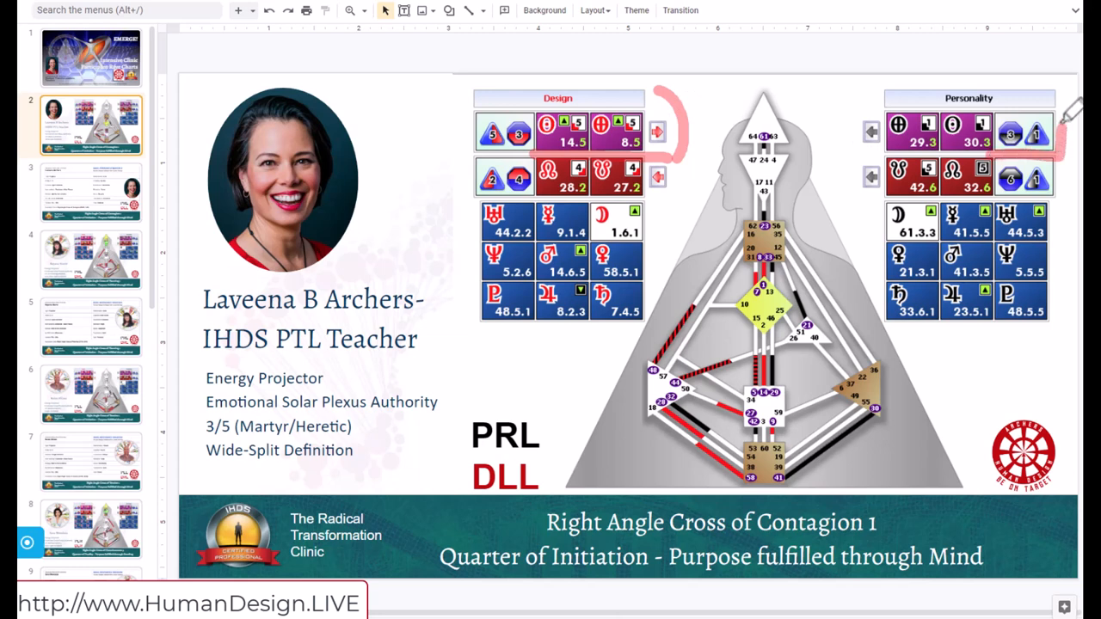
mouse_move(682, 103)
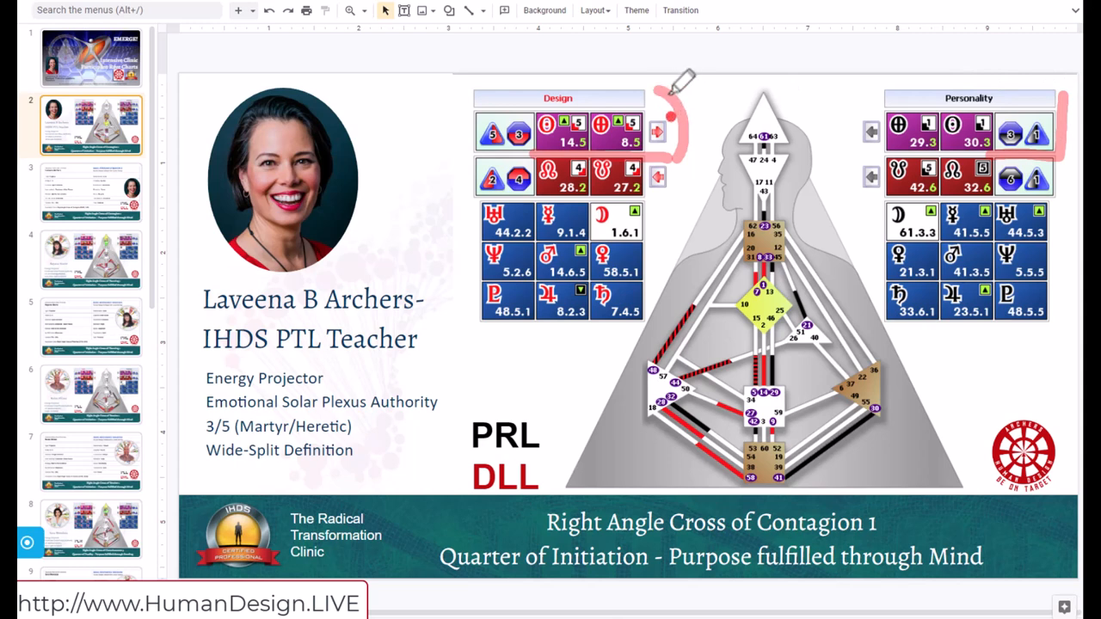
drag(675, 78, 550, 155)
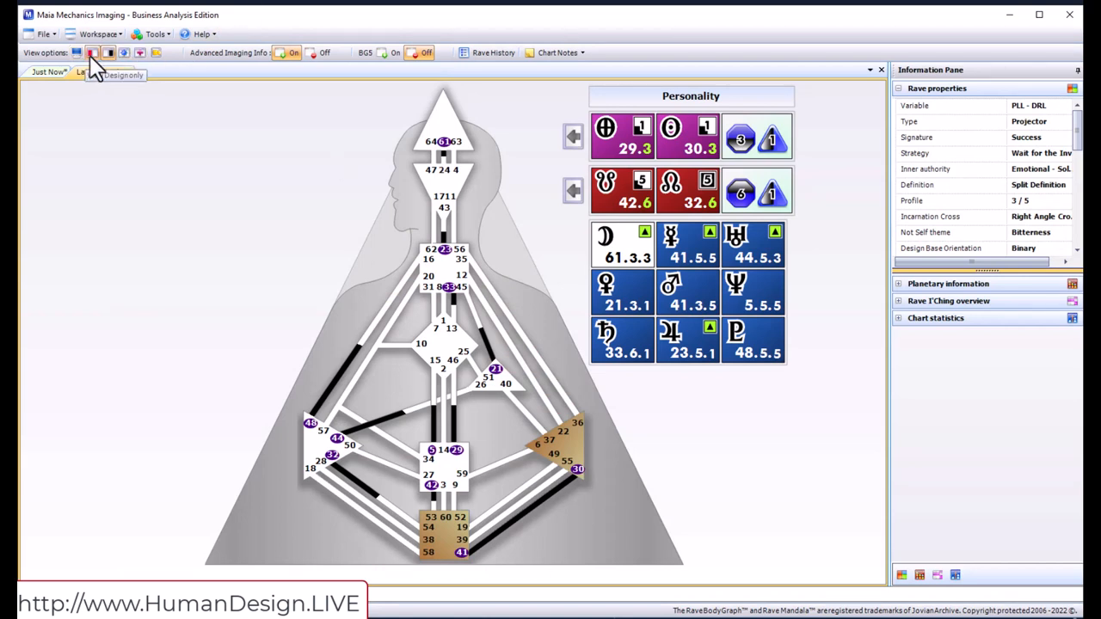
Switch the chart view to show only the Design side
click(92, 52)
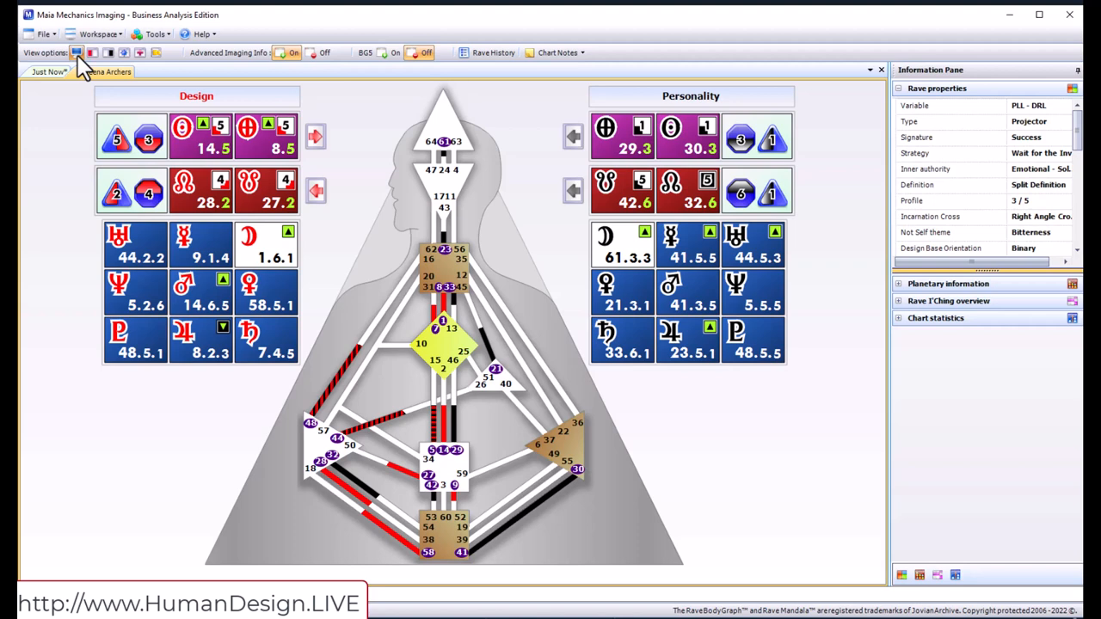
mouse_move(80, 73)
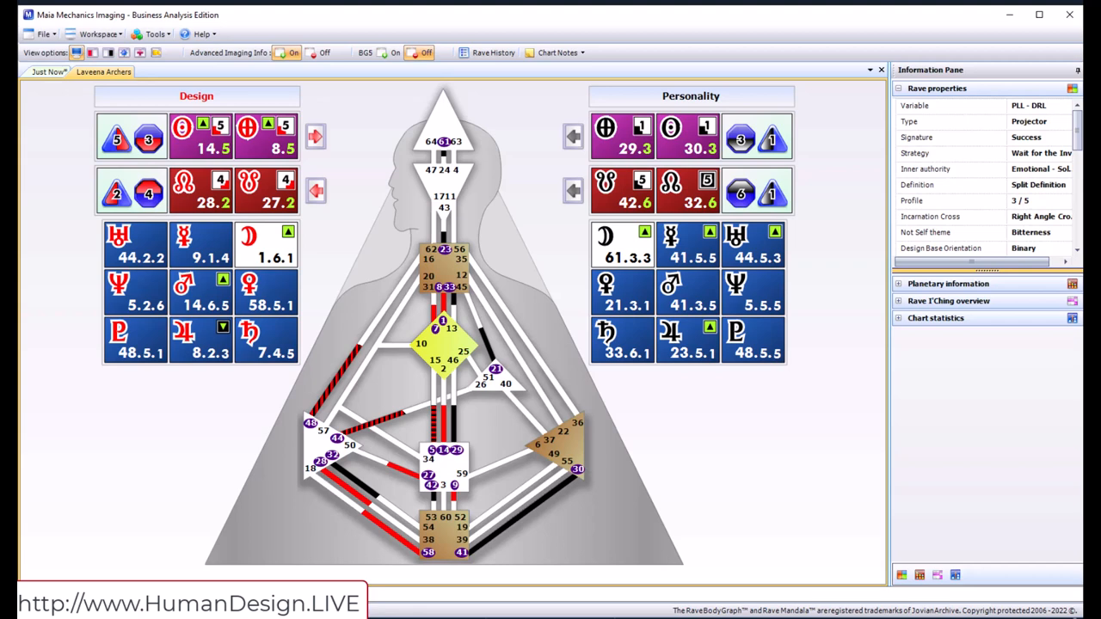
mouse_move(129, 387)
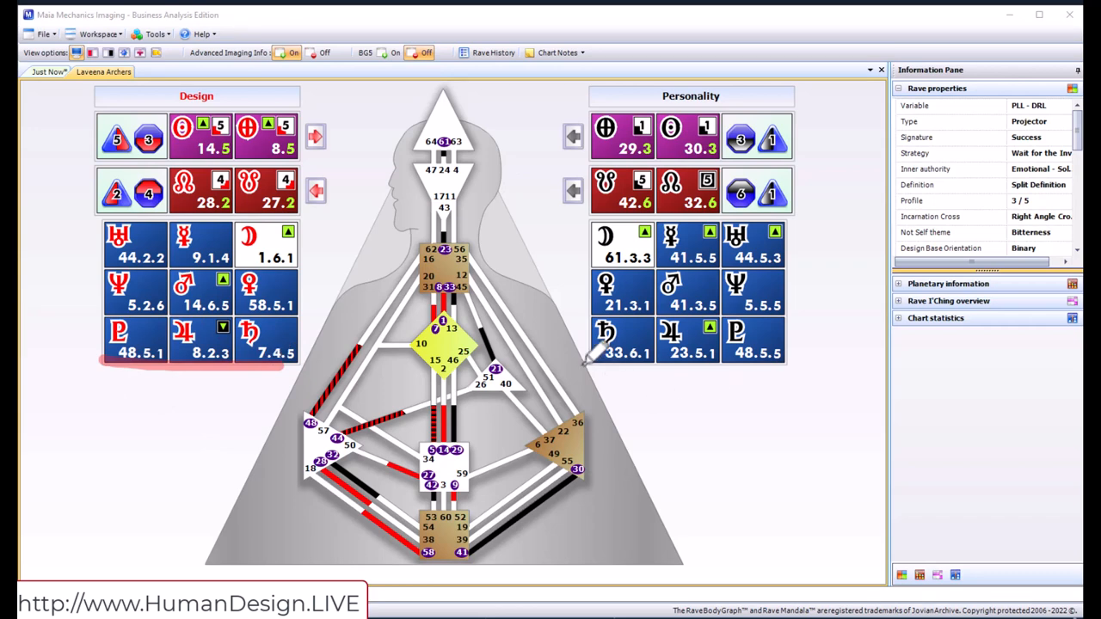
Draw a red underline beneath the bottom planet row of the Personality column
drag(589, 363, 868, 365)
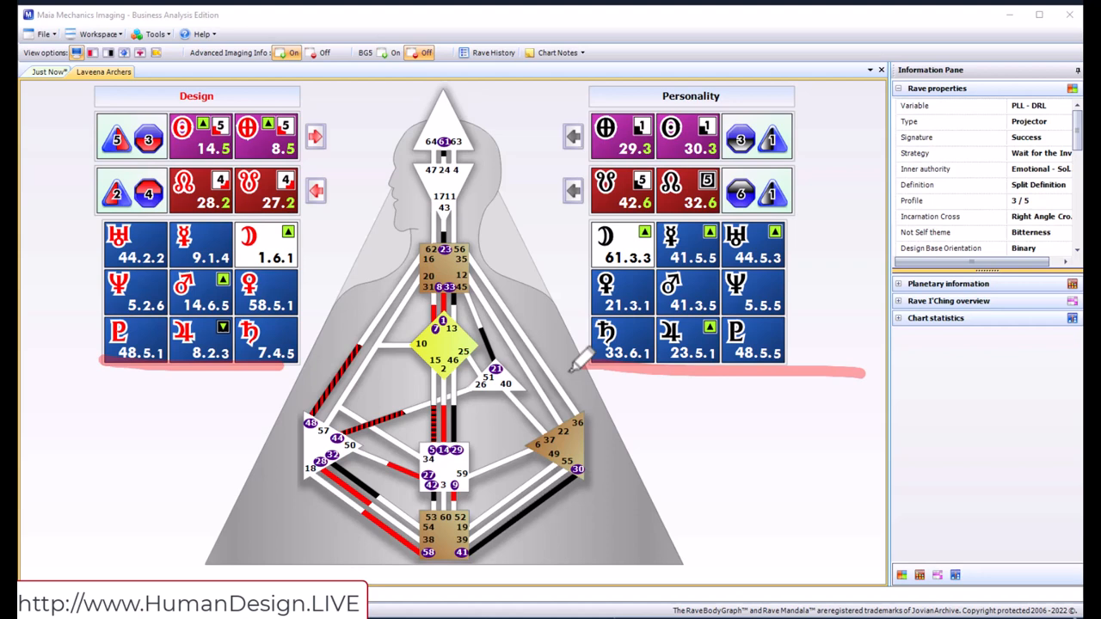
mouse_move(580, 361)
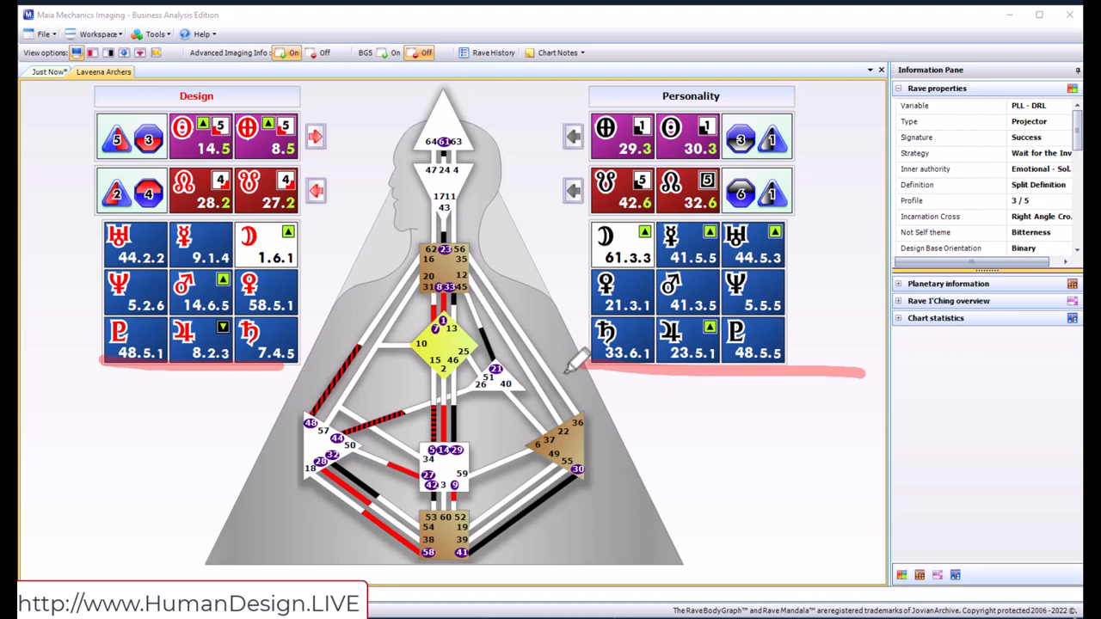
mouse_move(575, 361)
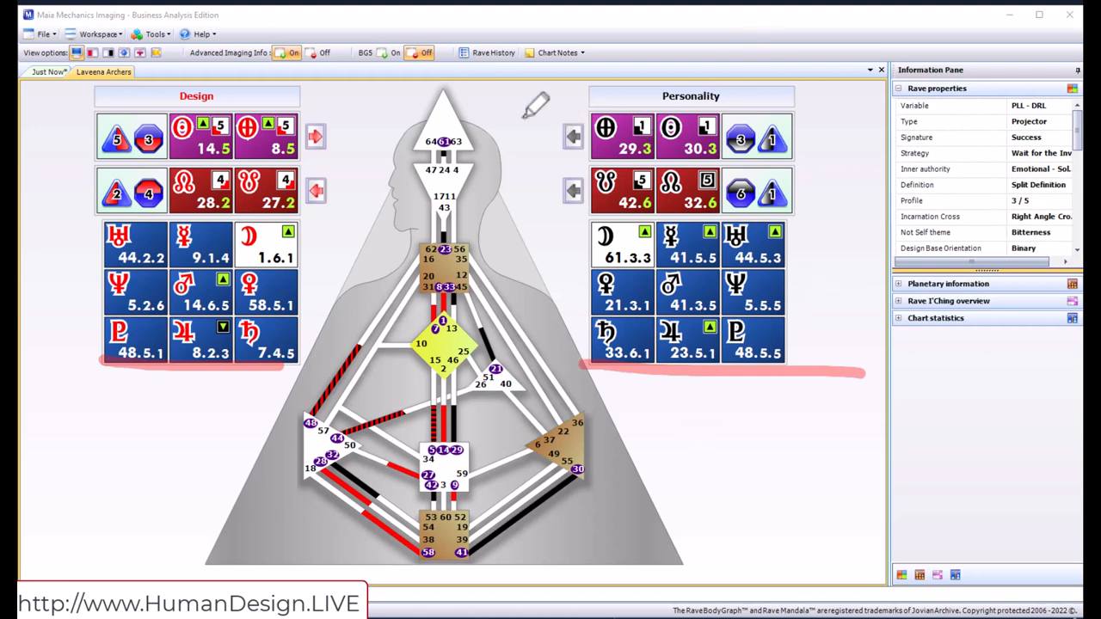
mouse_move(245, 86)
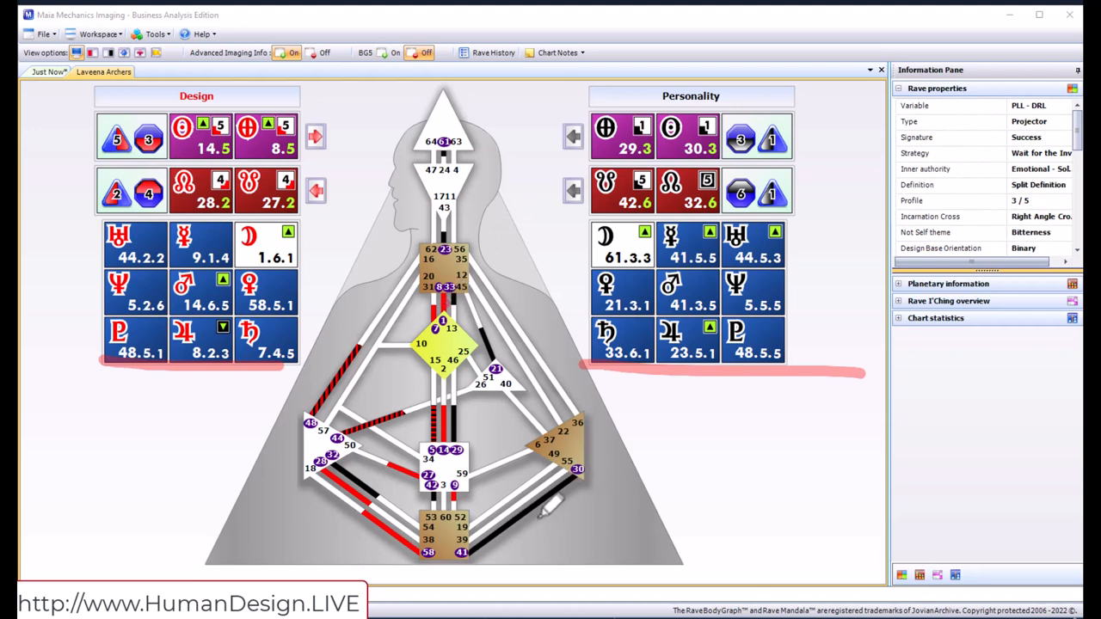
mouse_move(538, 512)
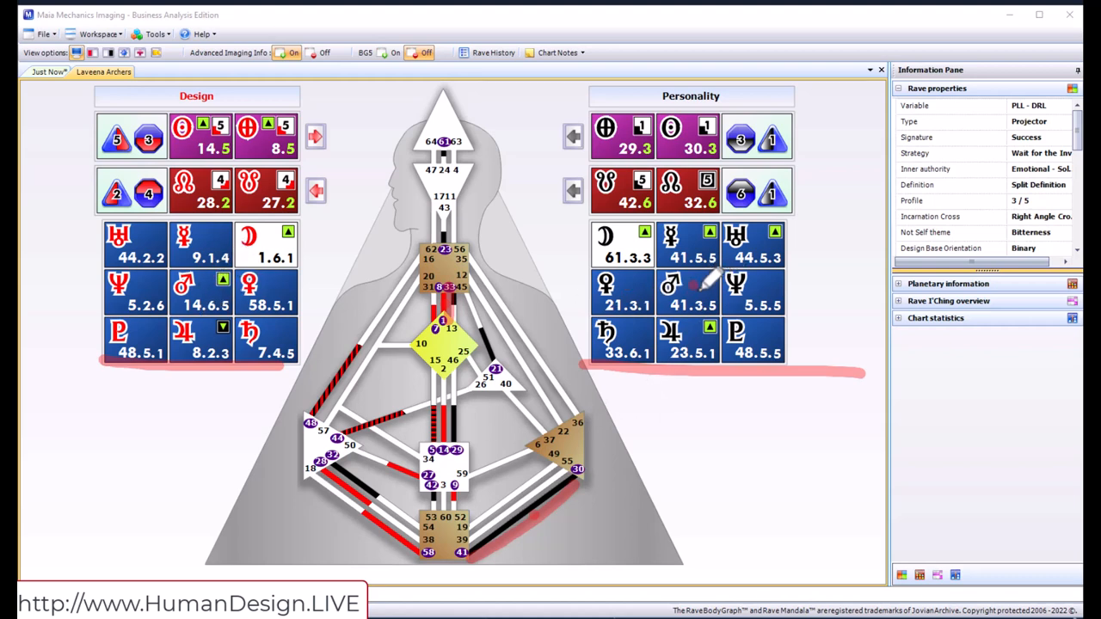
mouse_move(495, 542)
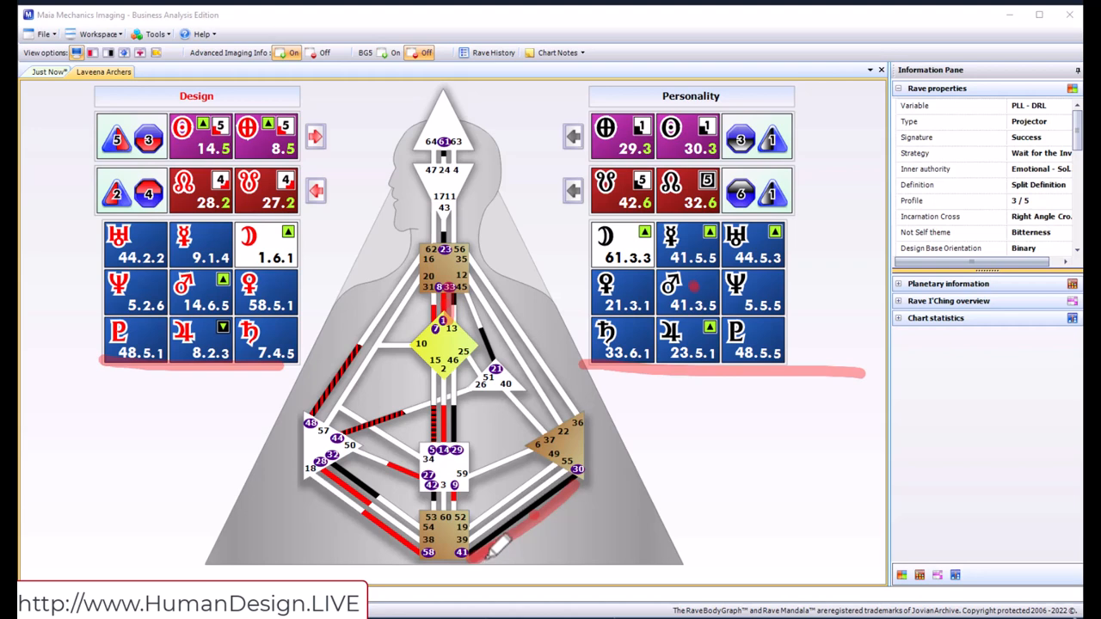
mouse_move(252, 328)
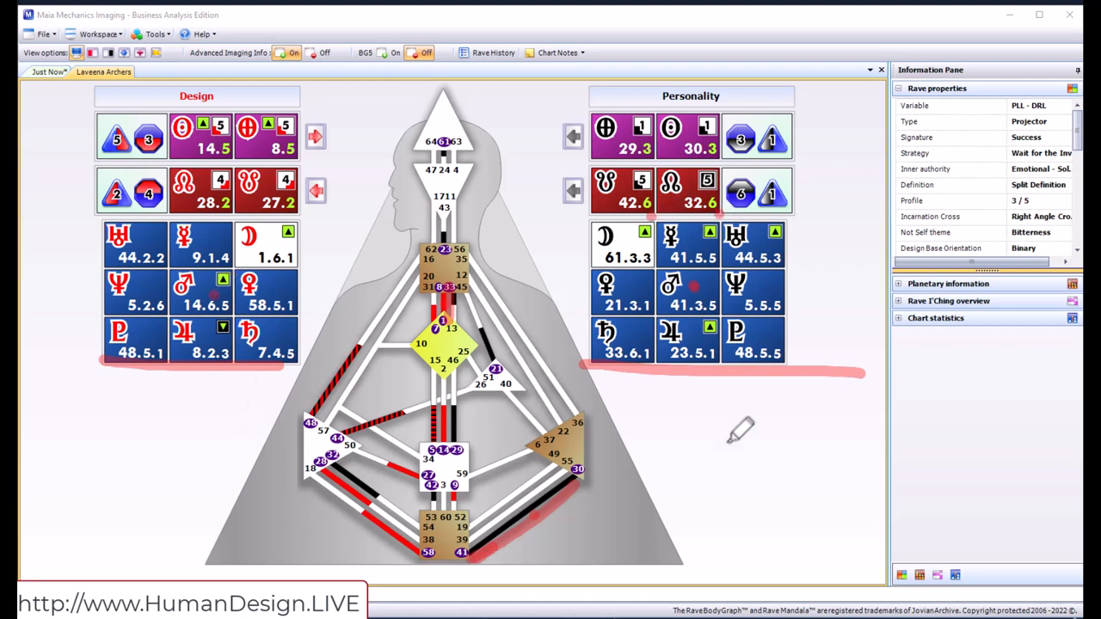
Draw a red loop around the Design Sun activation box
drag(740, 451, 752, 533)
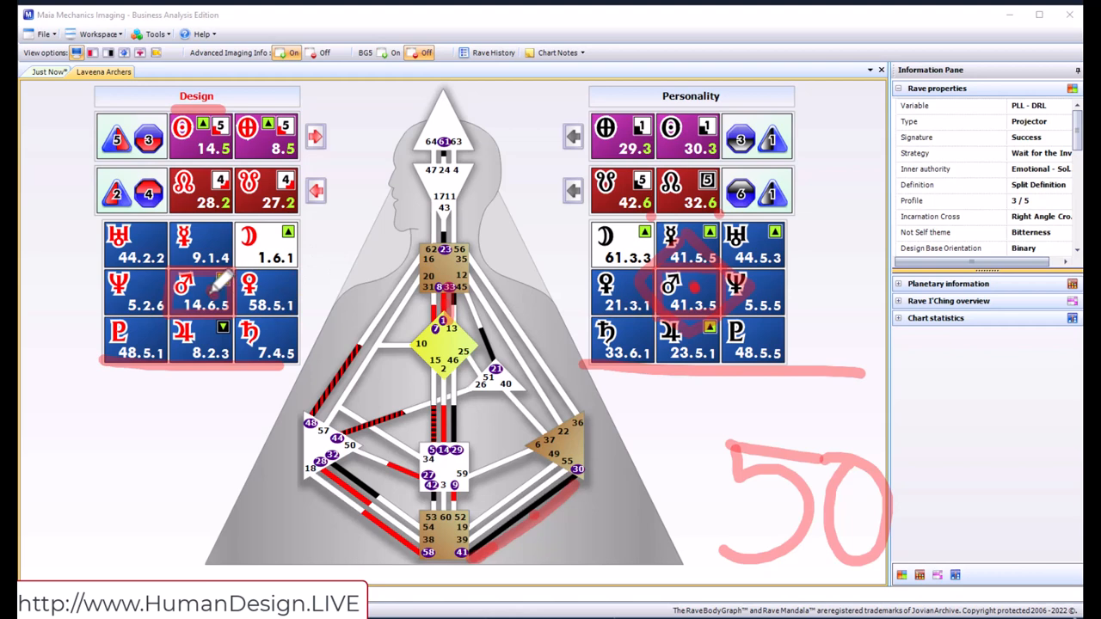
mouse_move(641, 267)
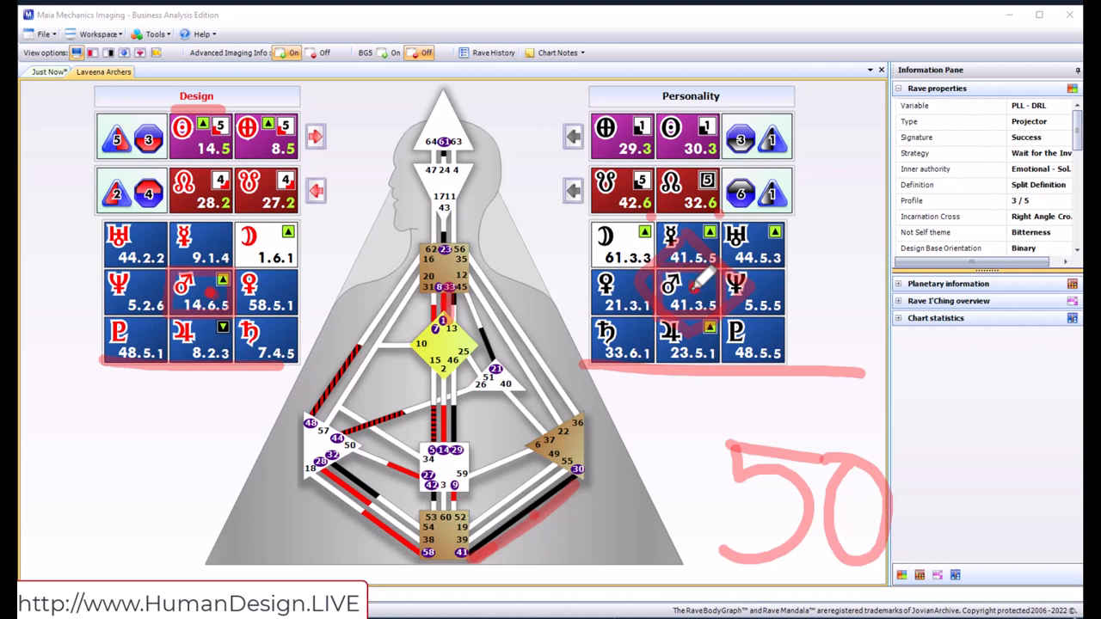
mouse_move(708, 275)
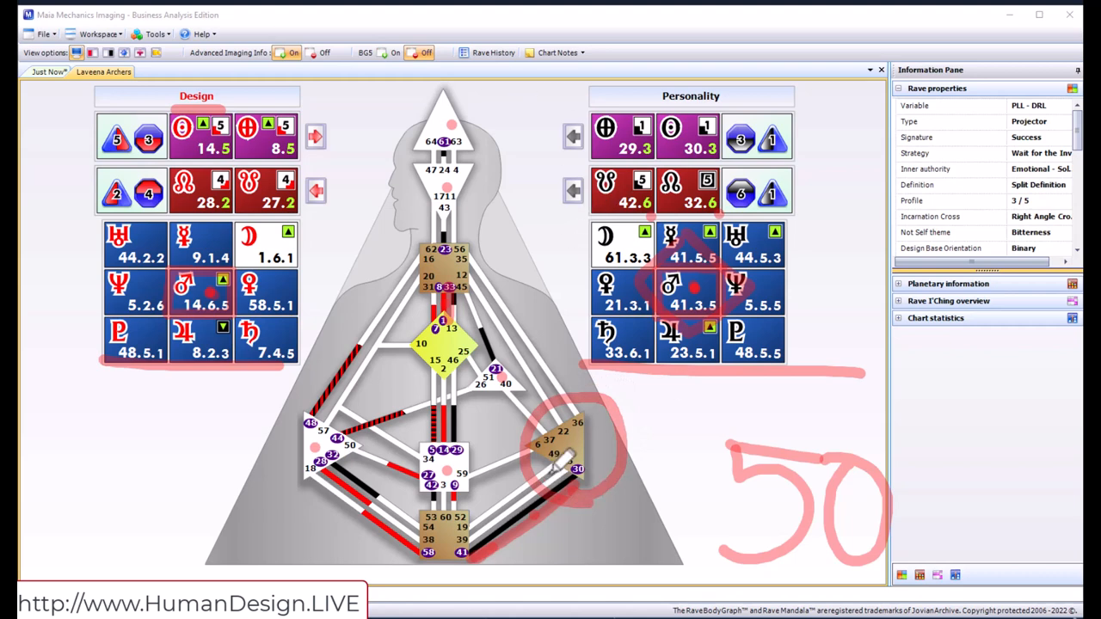
mouse_move(609, 430)
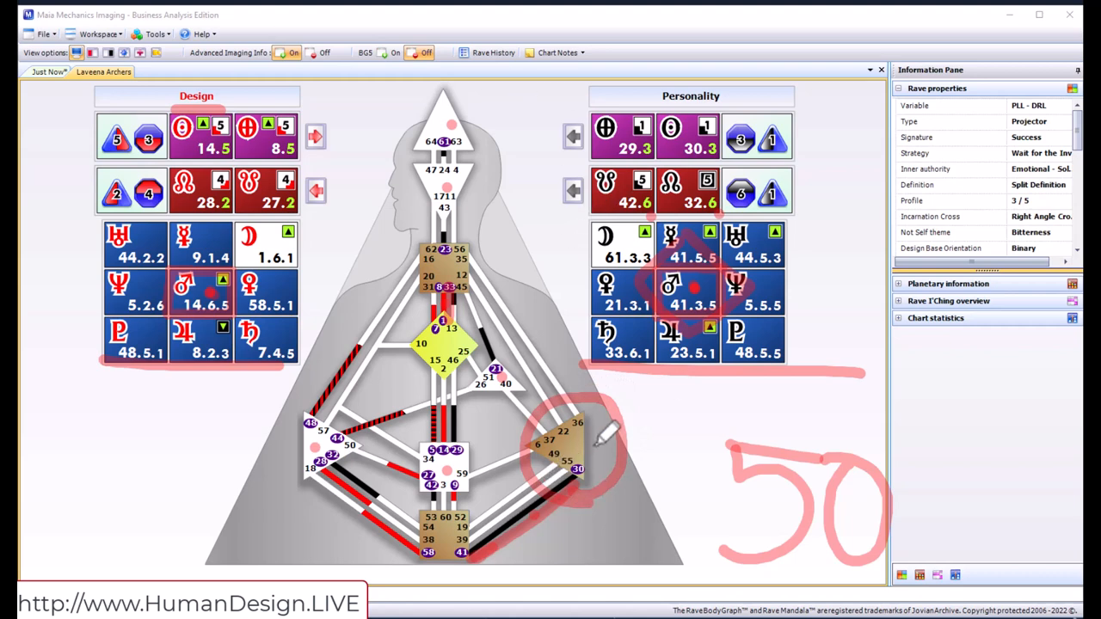
mouse_move(800, 43)
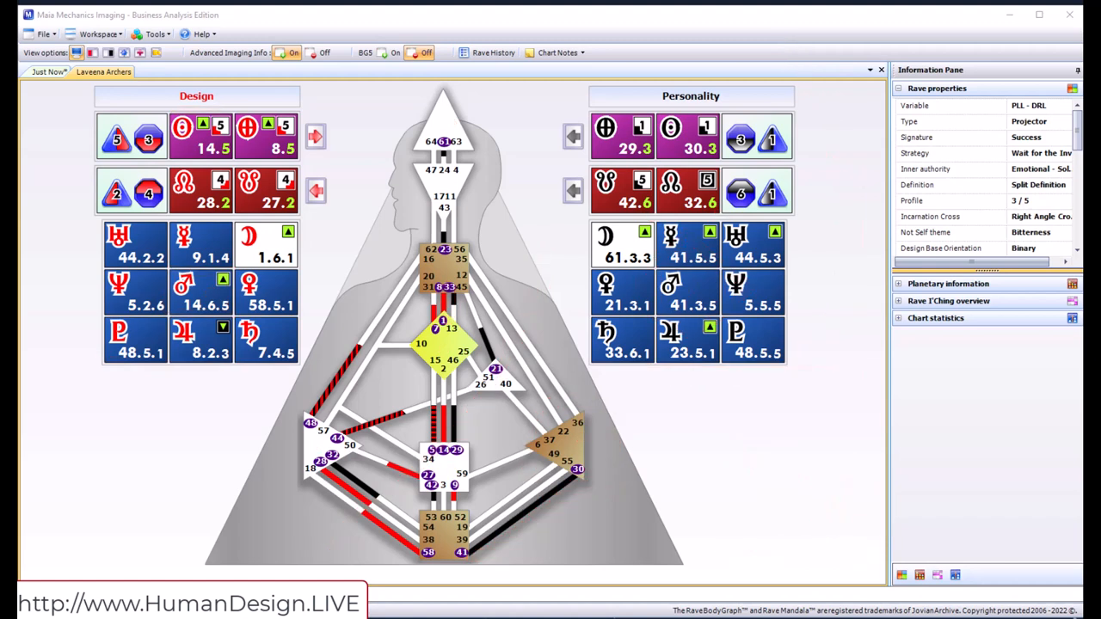
Underline the Design column in red and draw an arrow arcing from Personality toward Design
drag(56, 378, 288, 387)
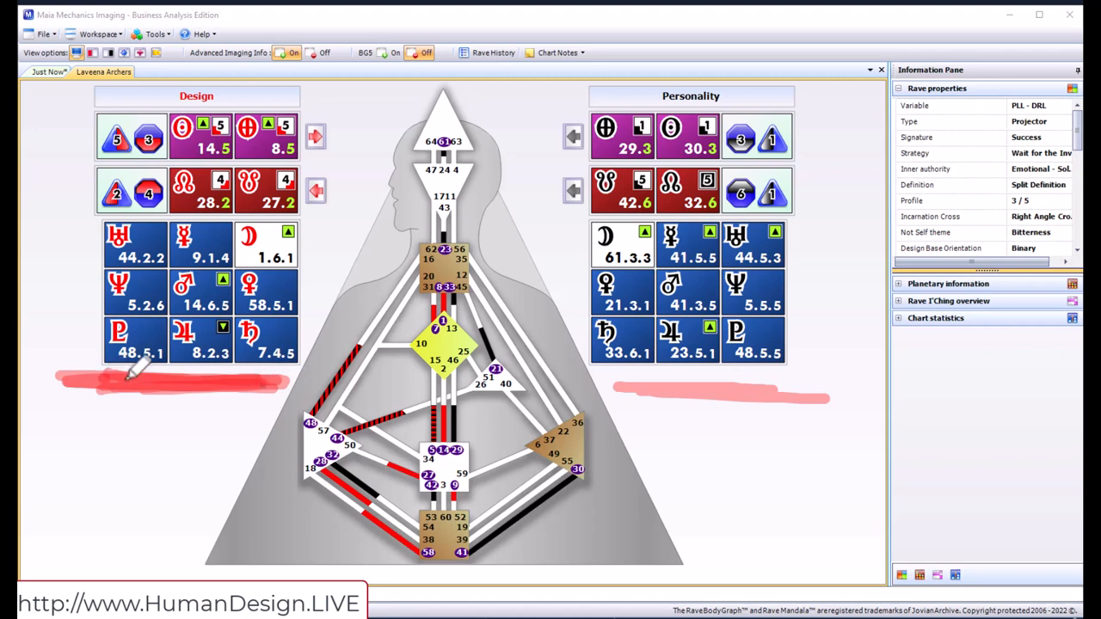
drag(838, 68, 812, 365)
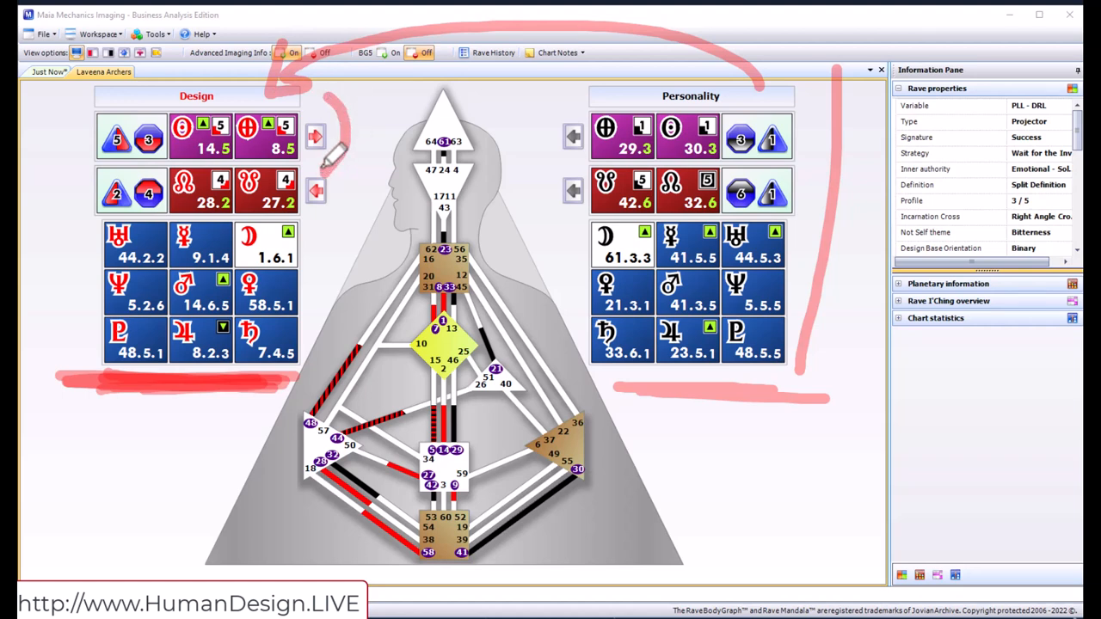
mouse_move(142, 73)
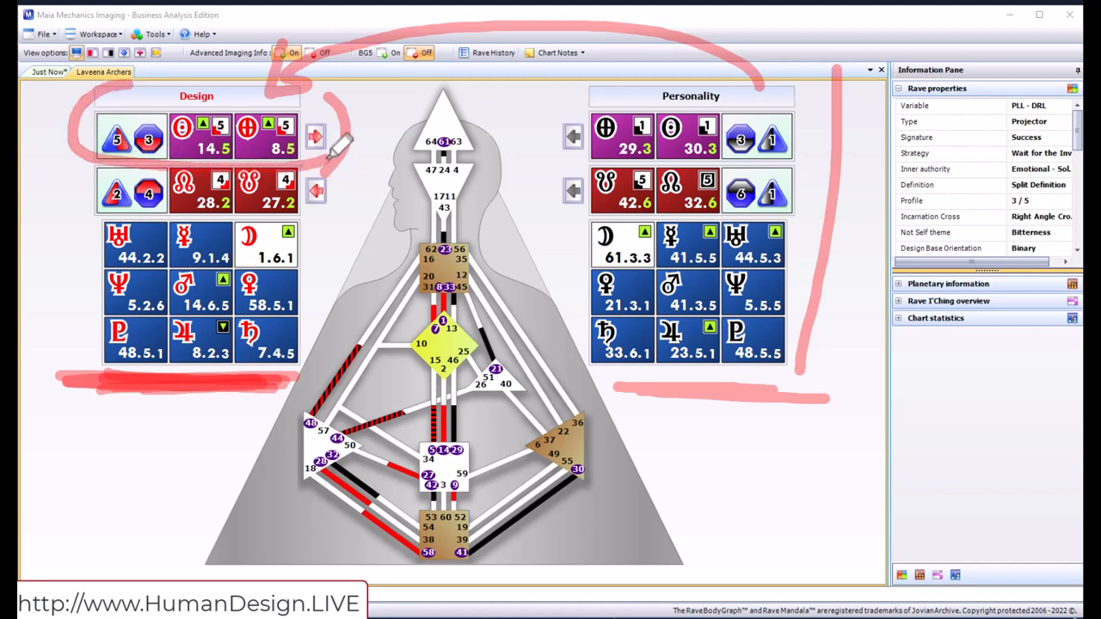
mouse_move(765, 64)
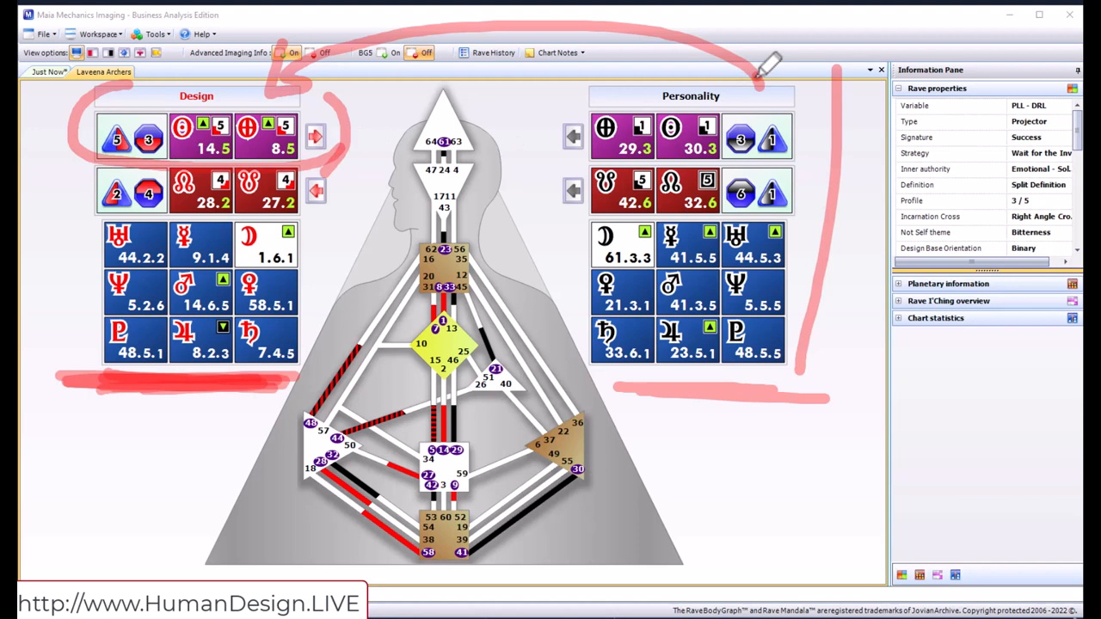
Outline the Design column, bracket Personality's right side, and extend the solar plexus arrow rightward
drag(335, 82, 331, 396)
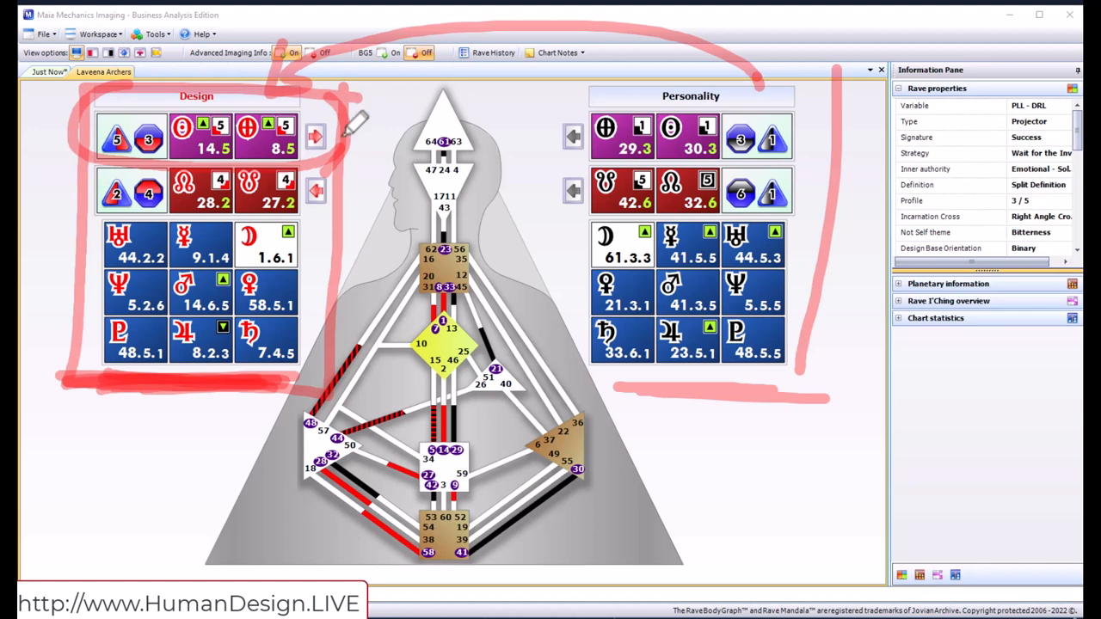
mouse_move(787, 176)
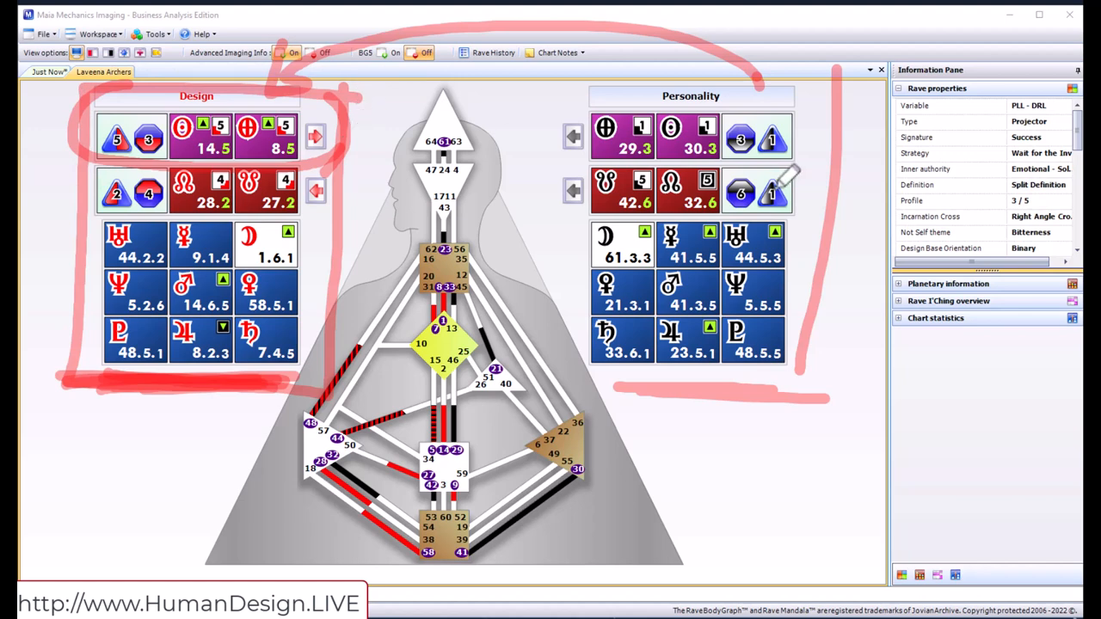
drag(830, 73, 808, 228)
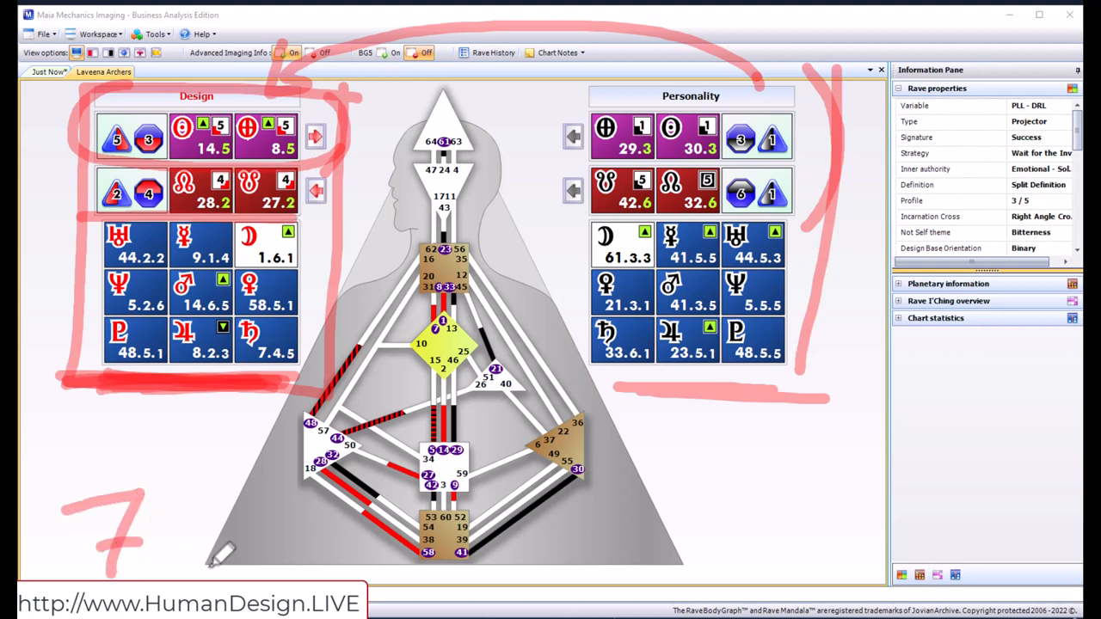
mouse_move(275, 566)
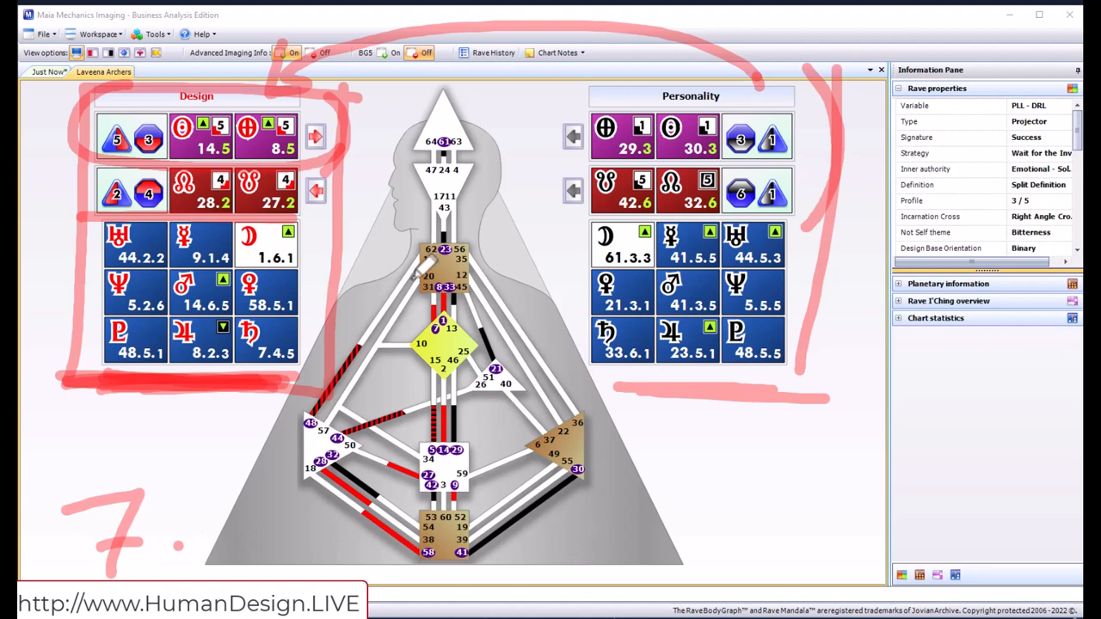
mouse_move(491, 297)
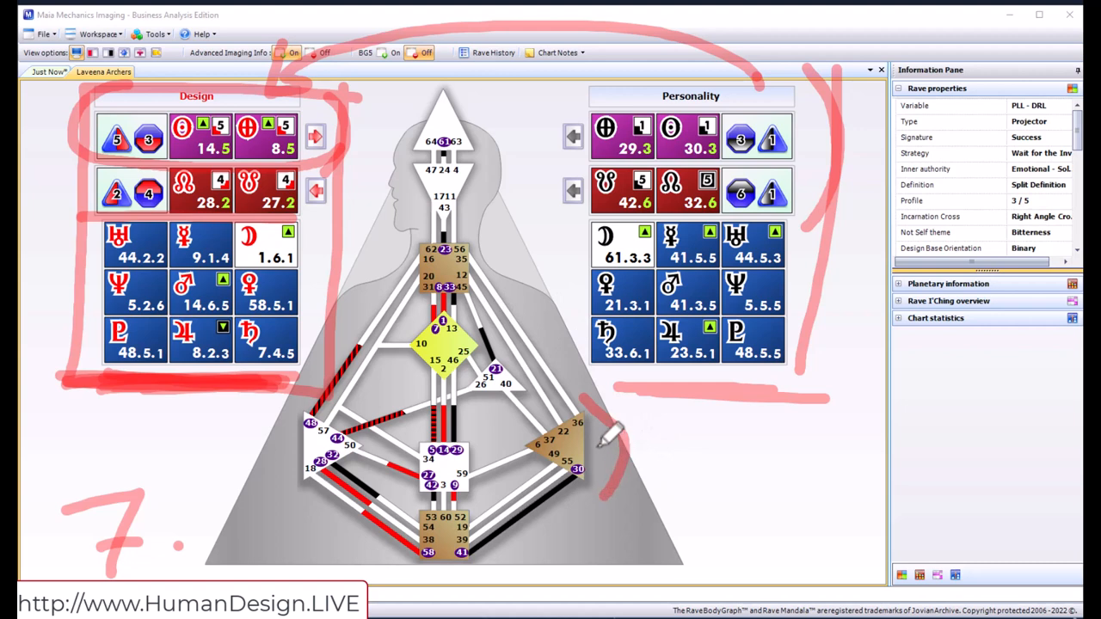
drag(602, 448, 825, 451)
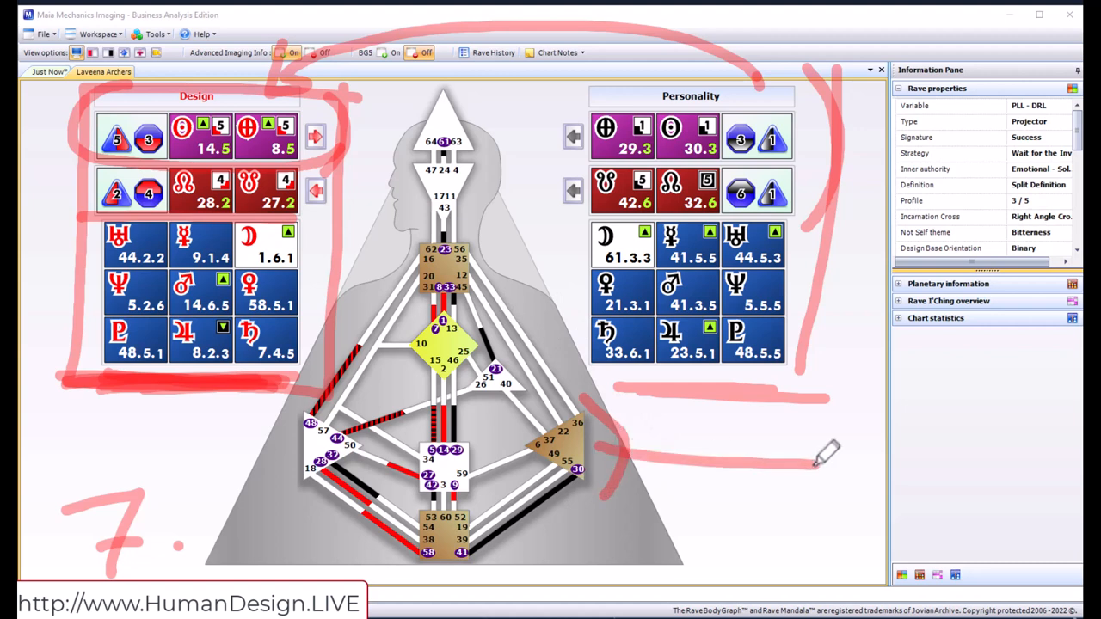